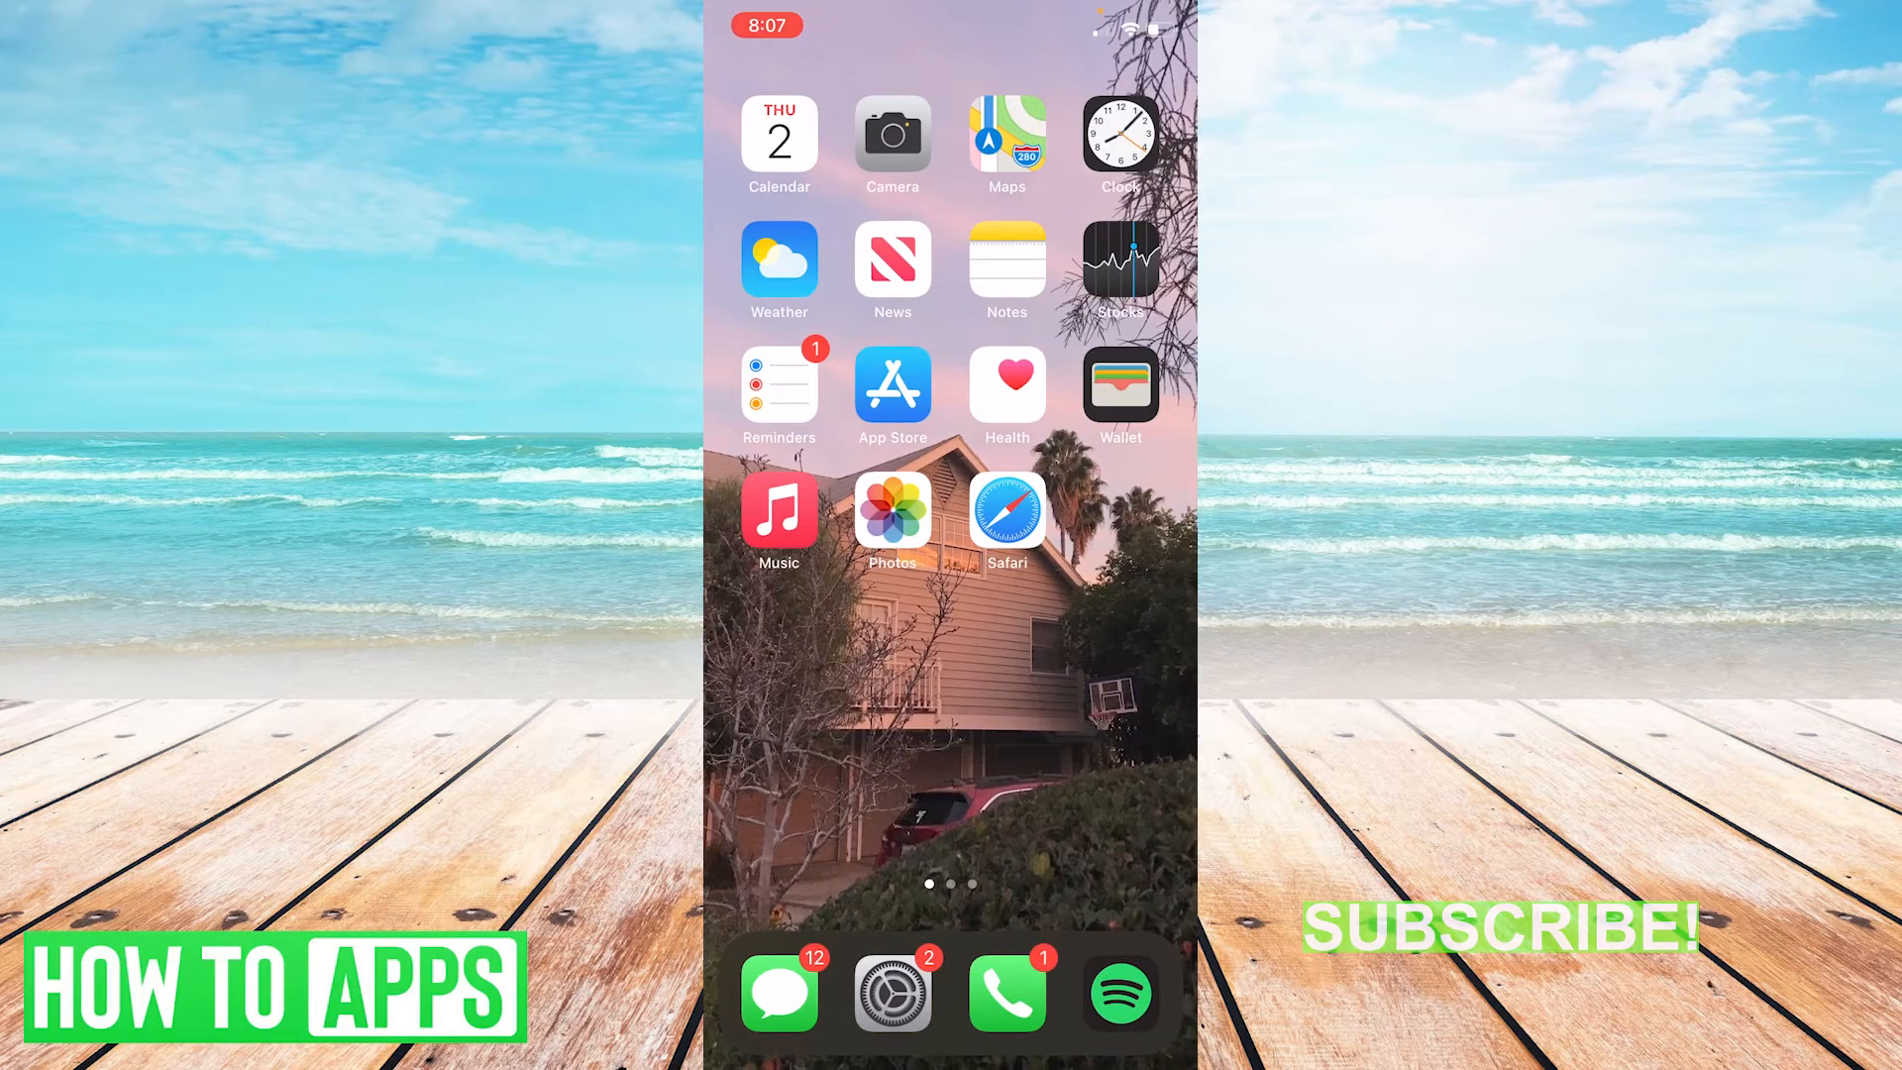
# Launch Safari from the home screen to test the internet connection.
pyautogui.click(1007, 509)
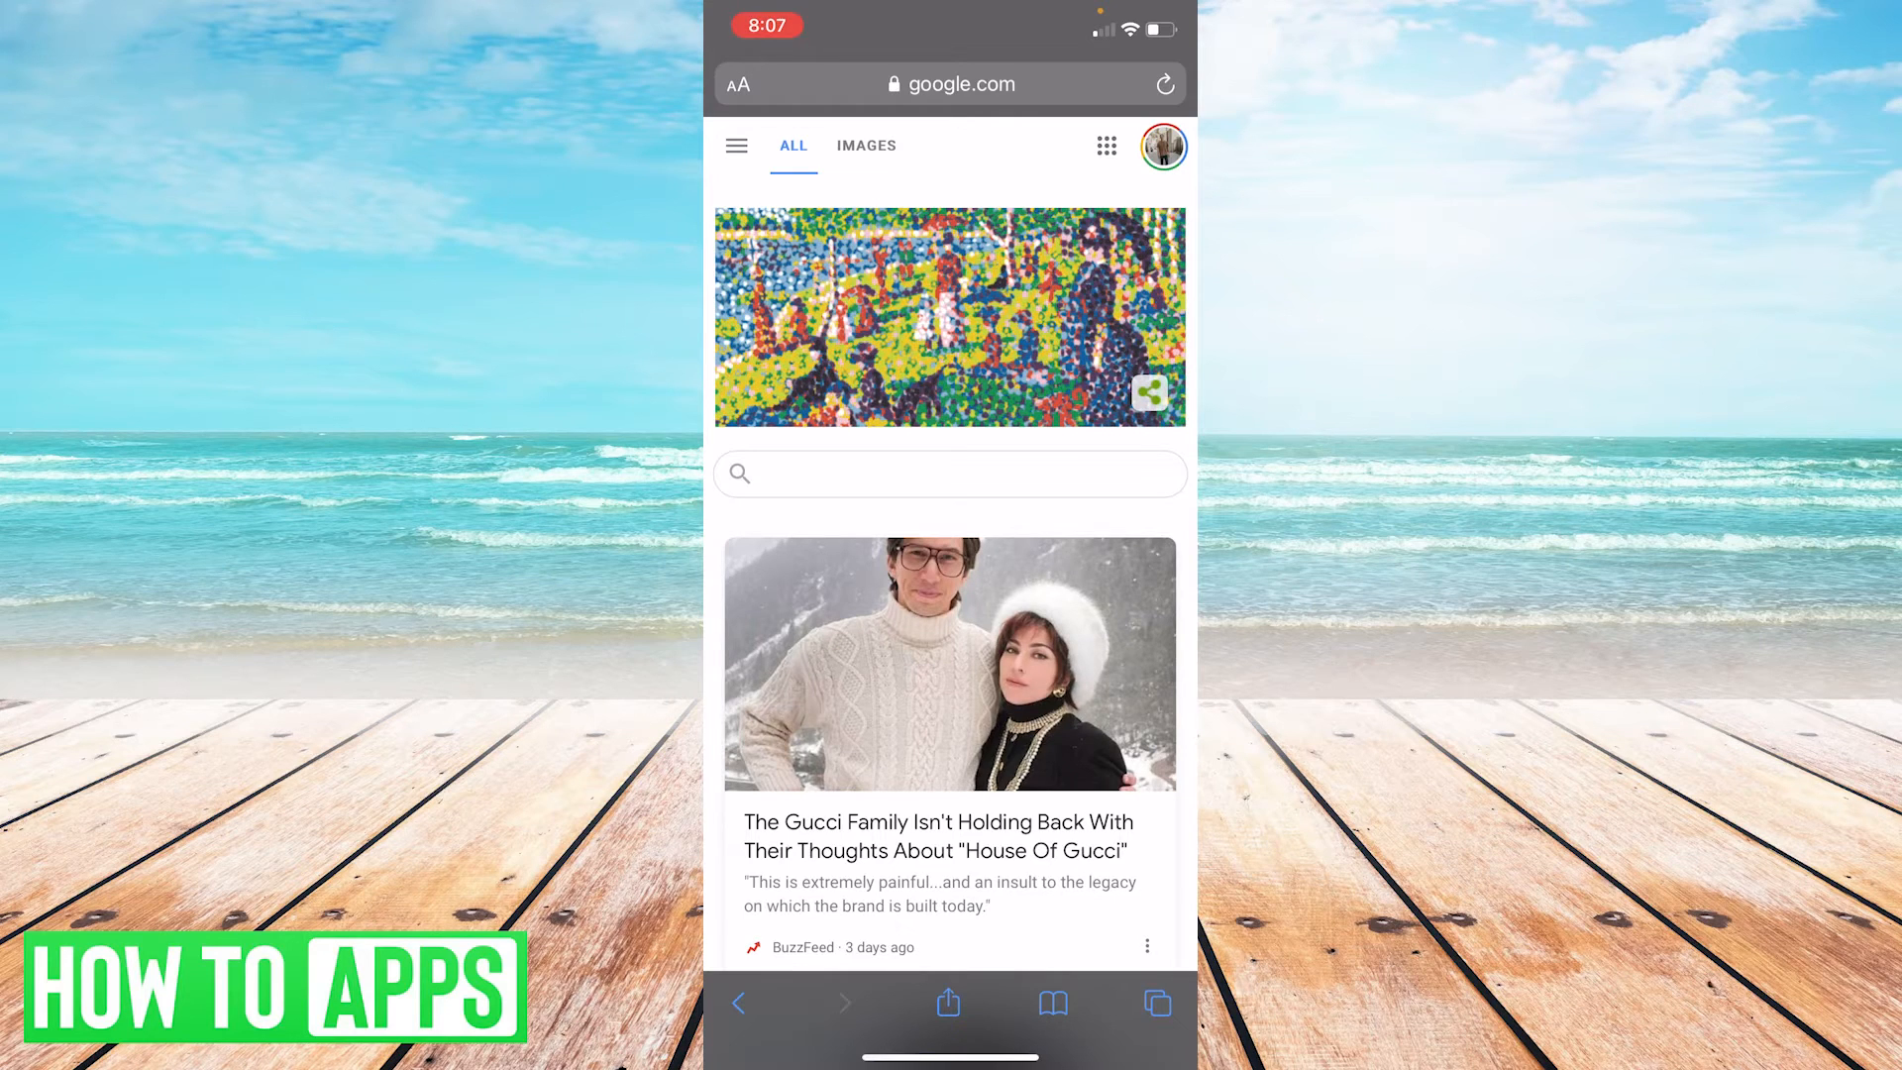
# Navigate back to load yahoo.com and scroll down through the Yahoo homepage.
pyautogui.click(950, 474)
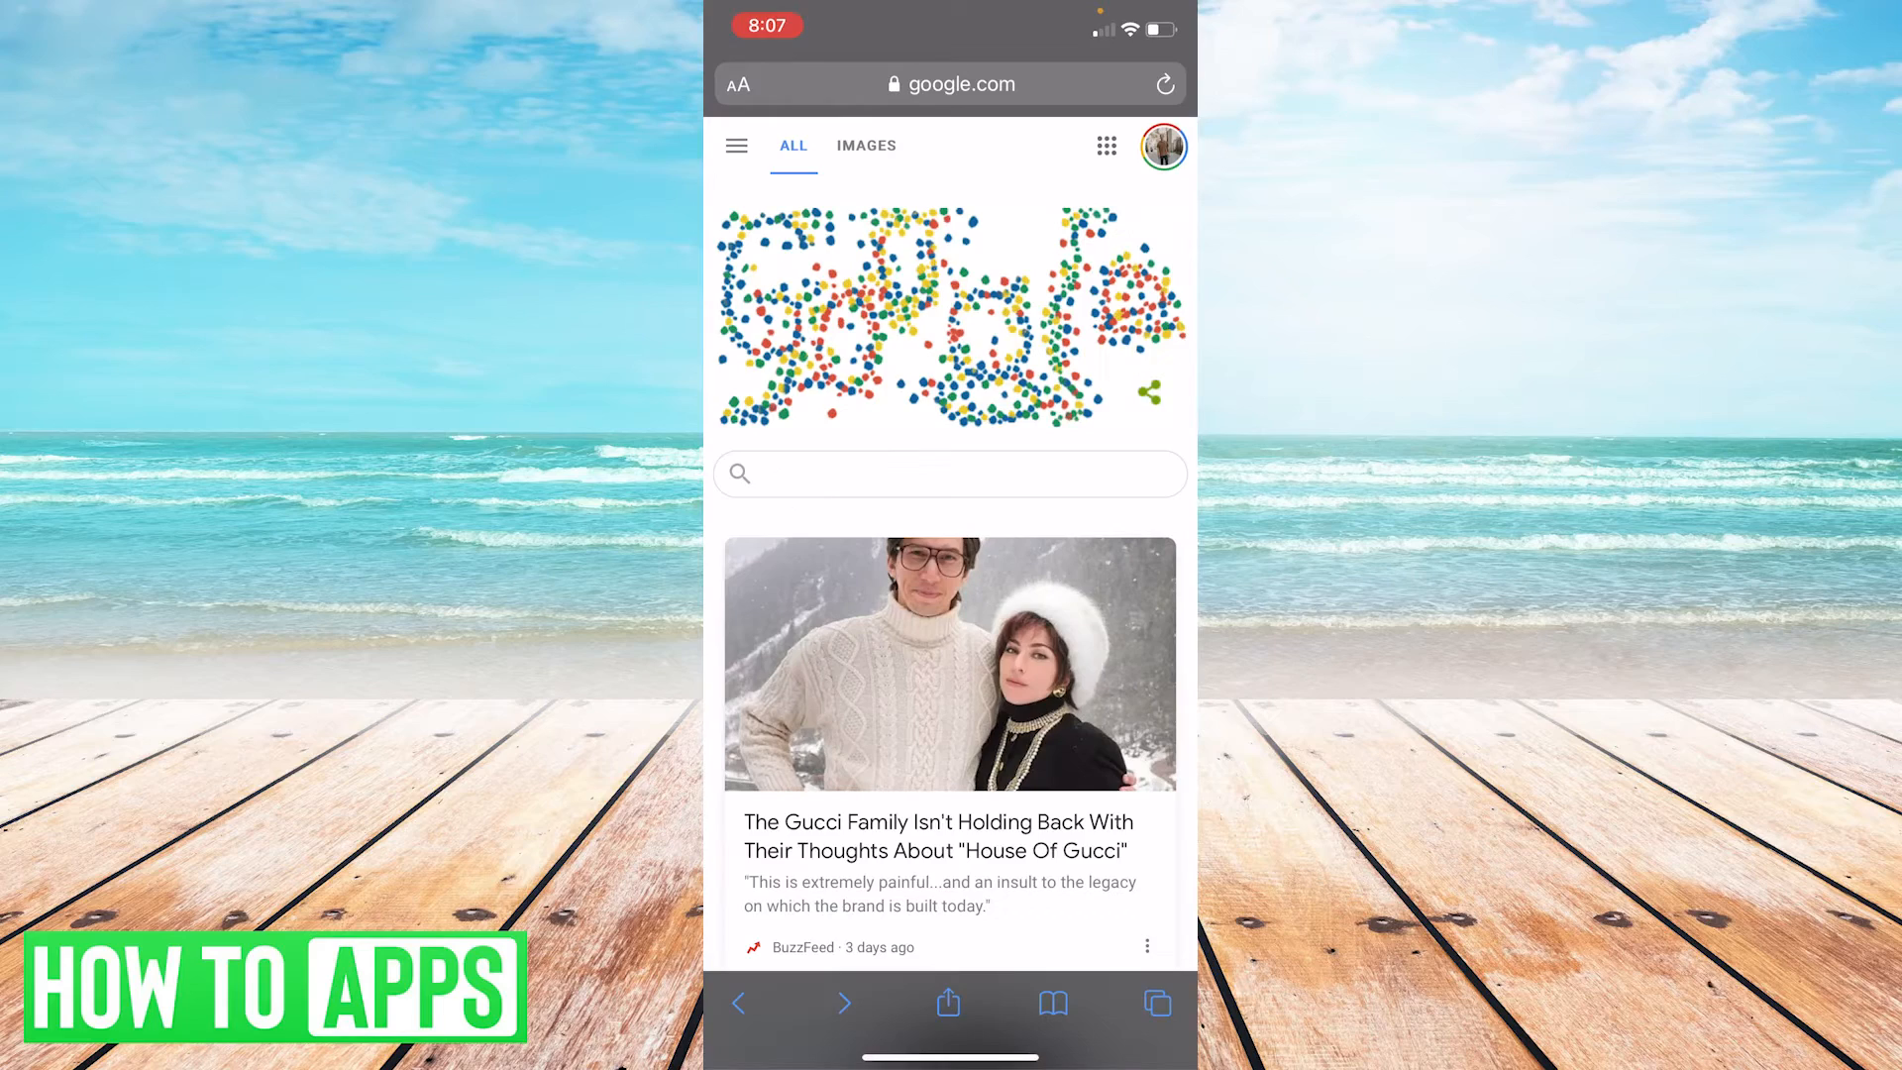
pyautogui.click(950, 83)
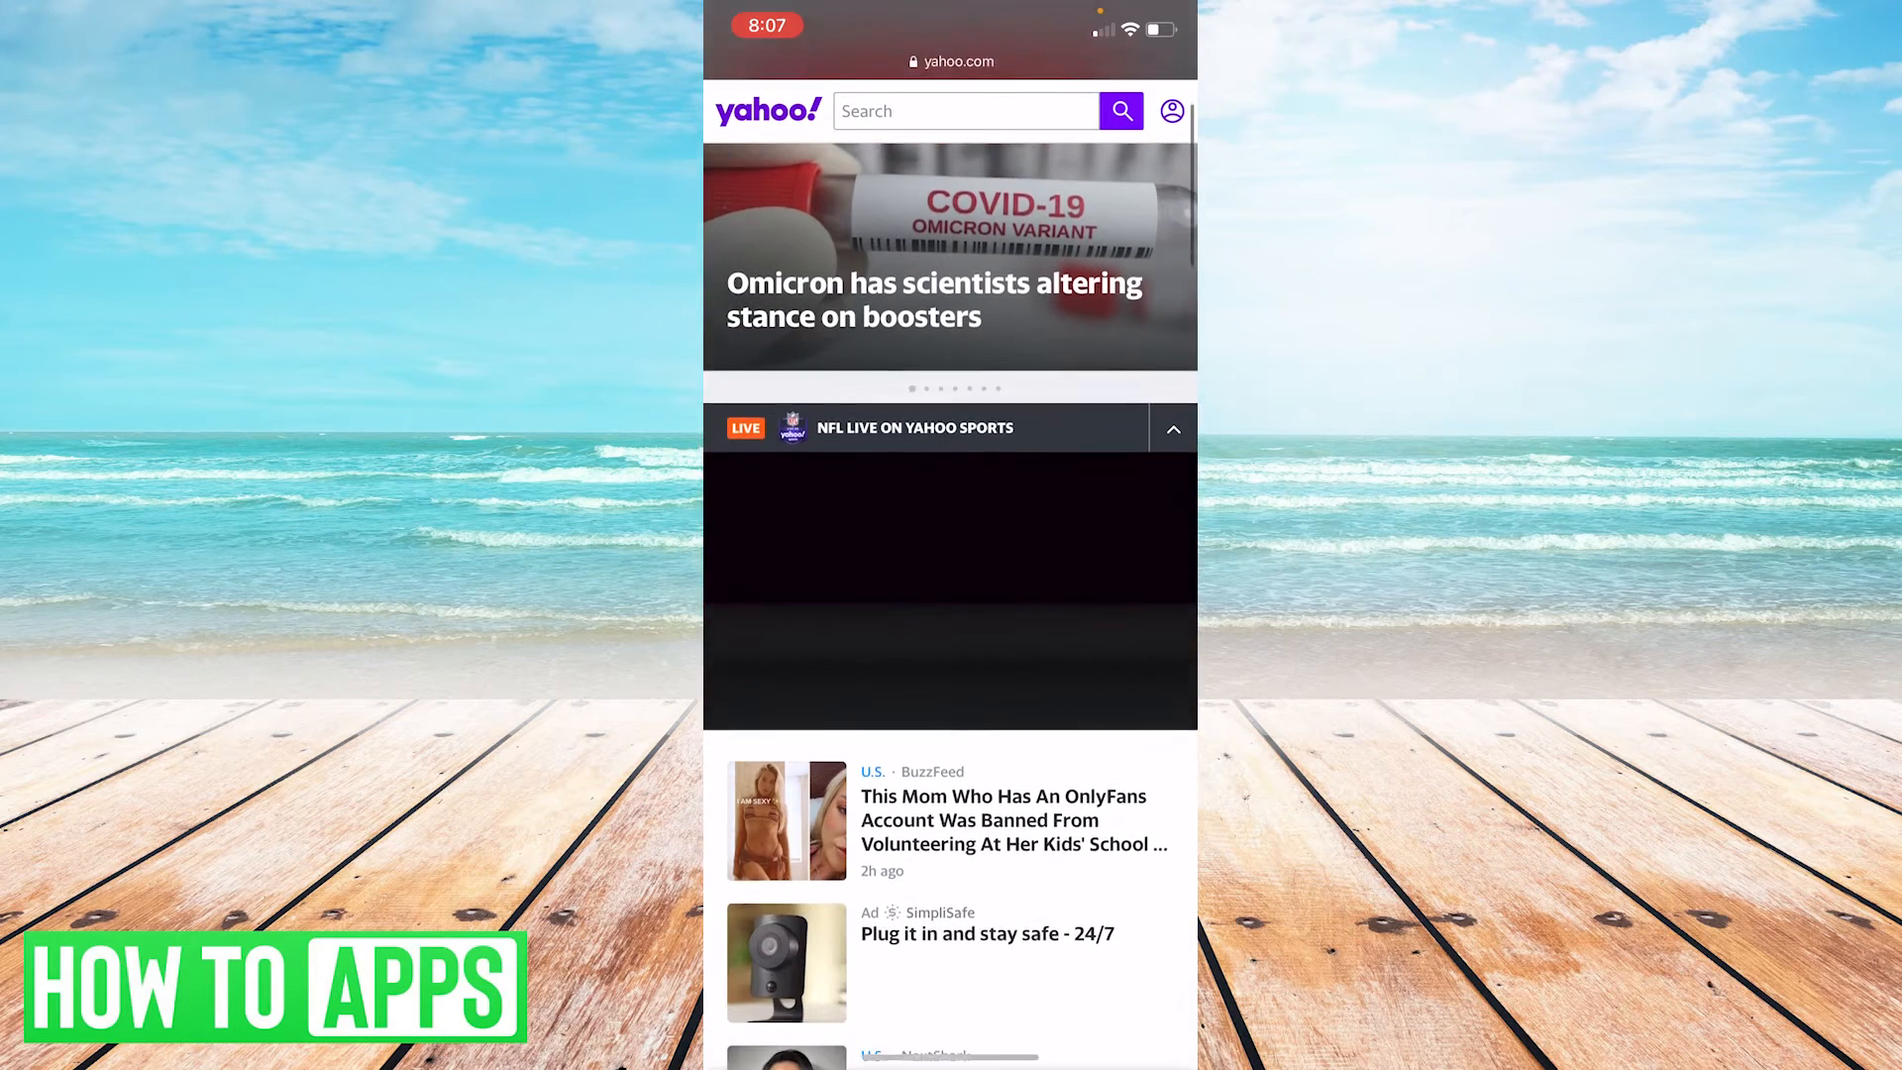
pyautogui.scroll(-3)
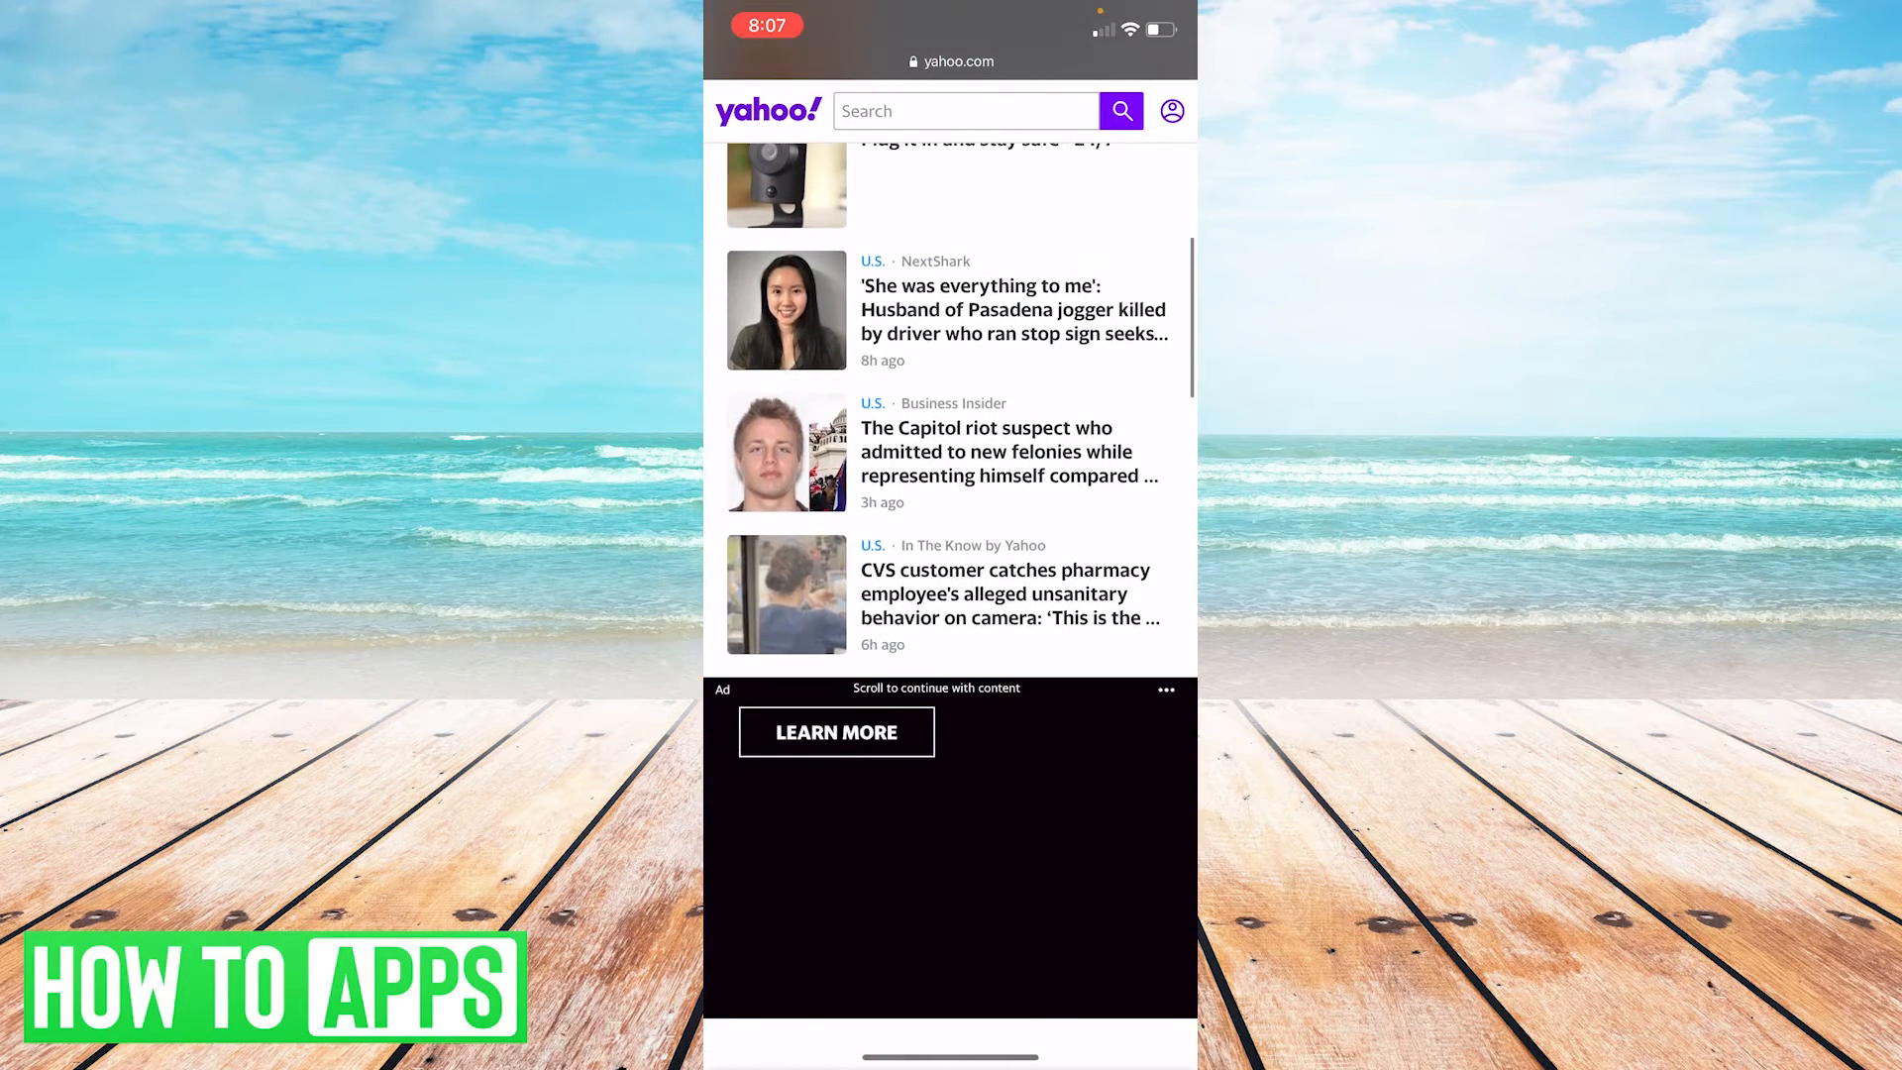
pyautogui.scroll(-3)
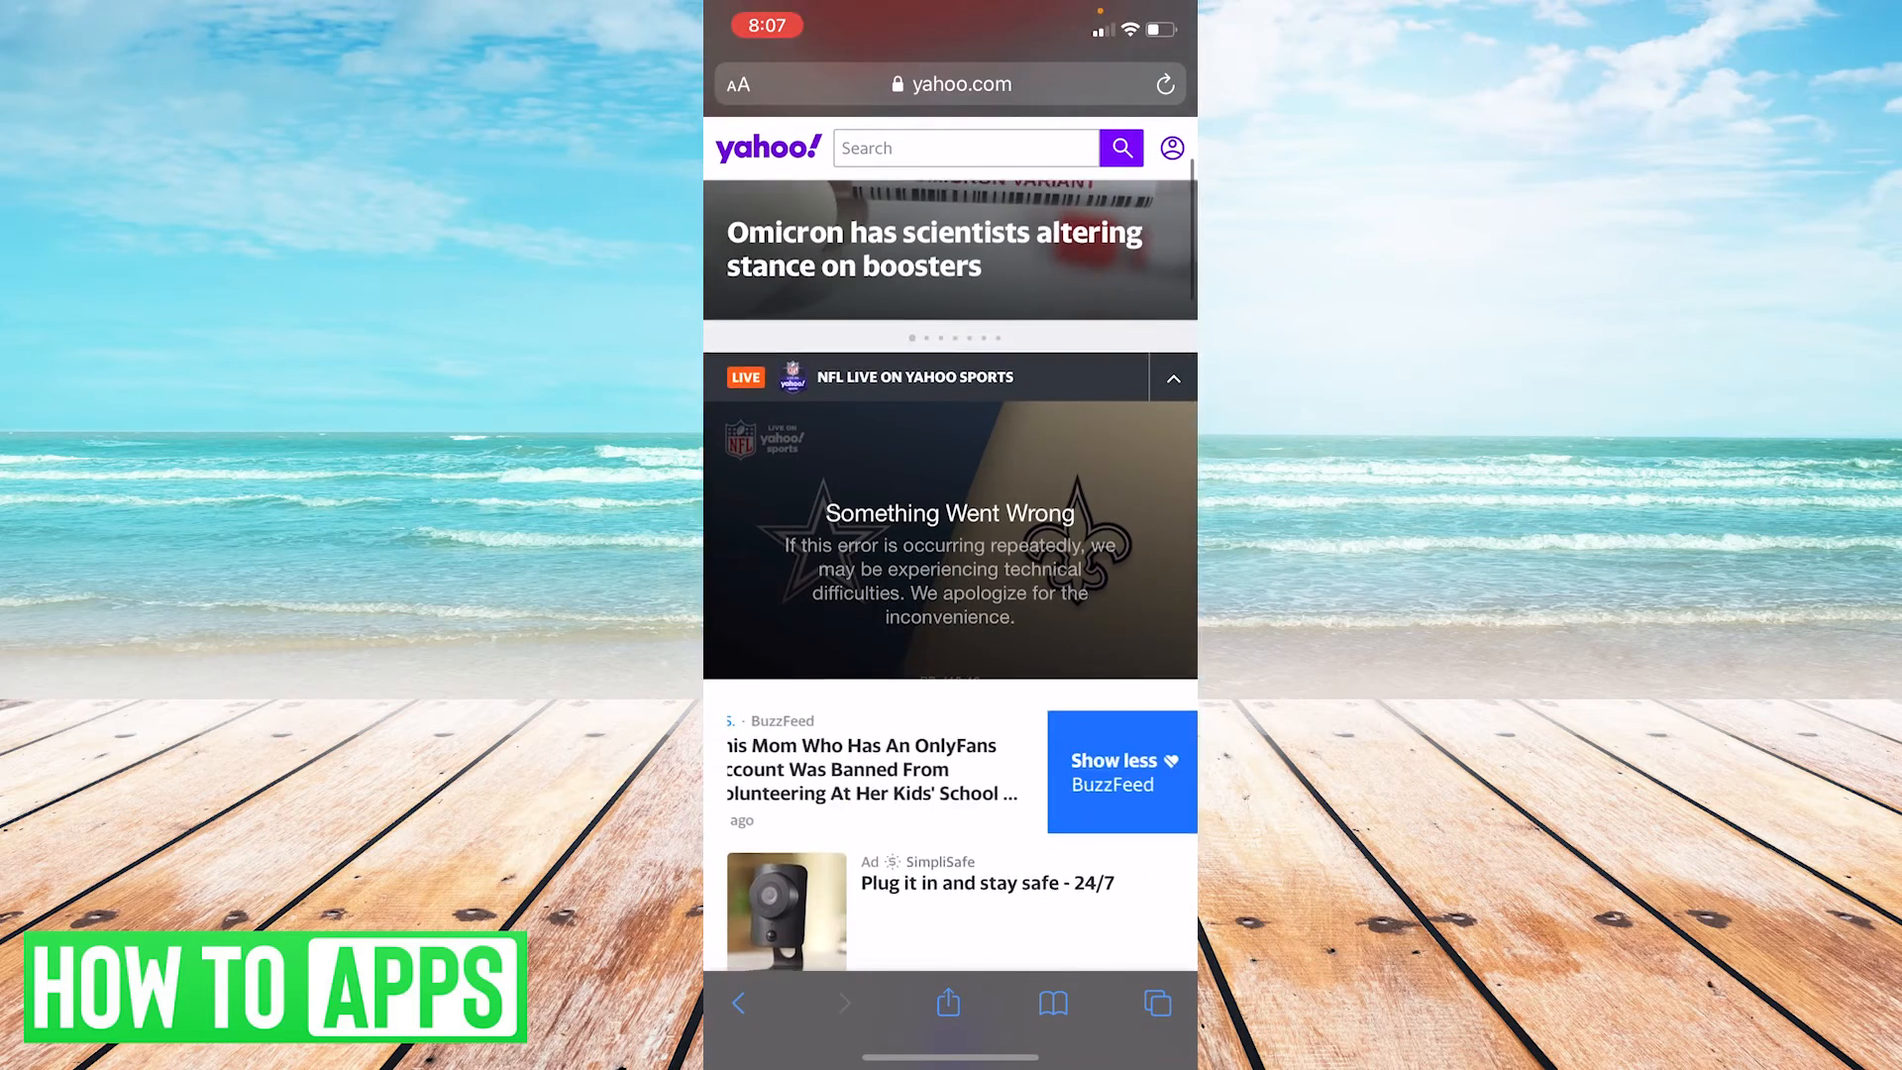
pyautogui.scroll(-3)
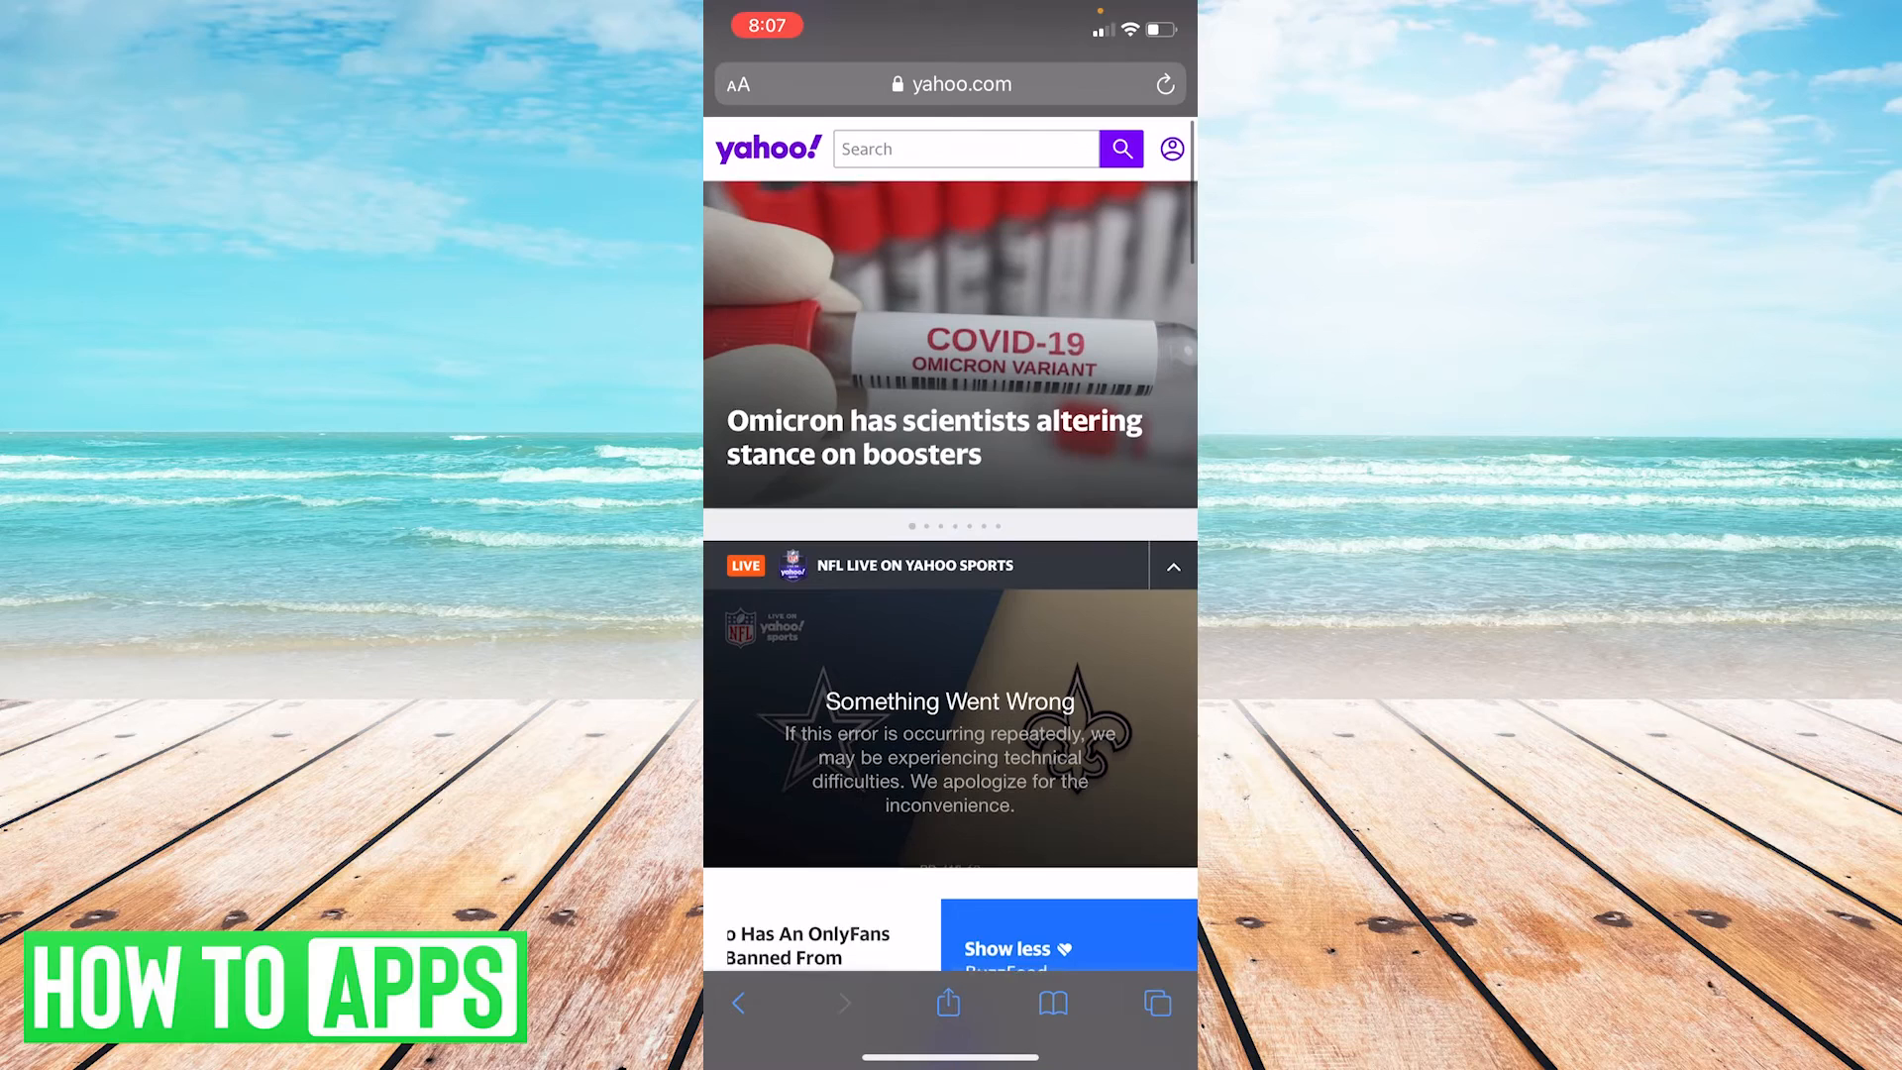
pyautogui.scroll(-3)
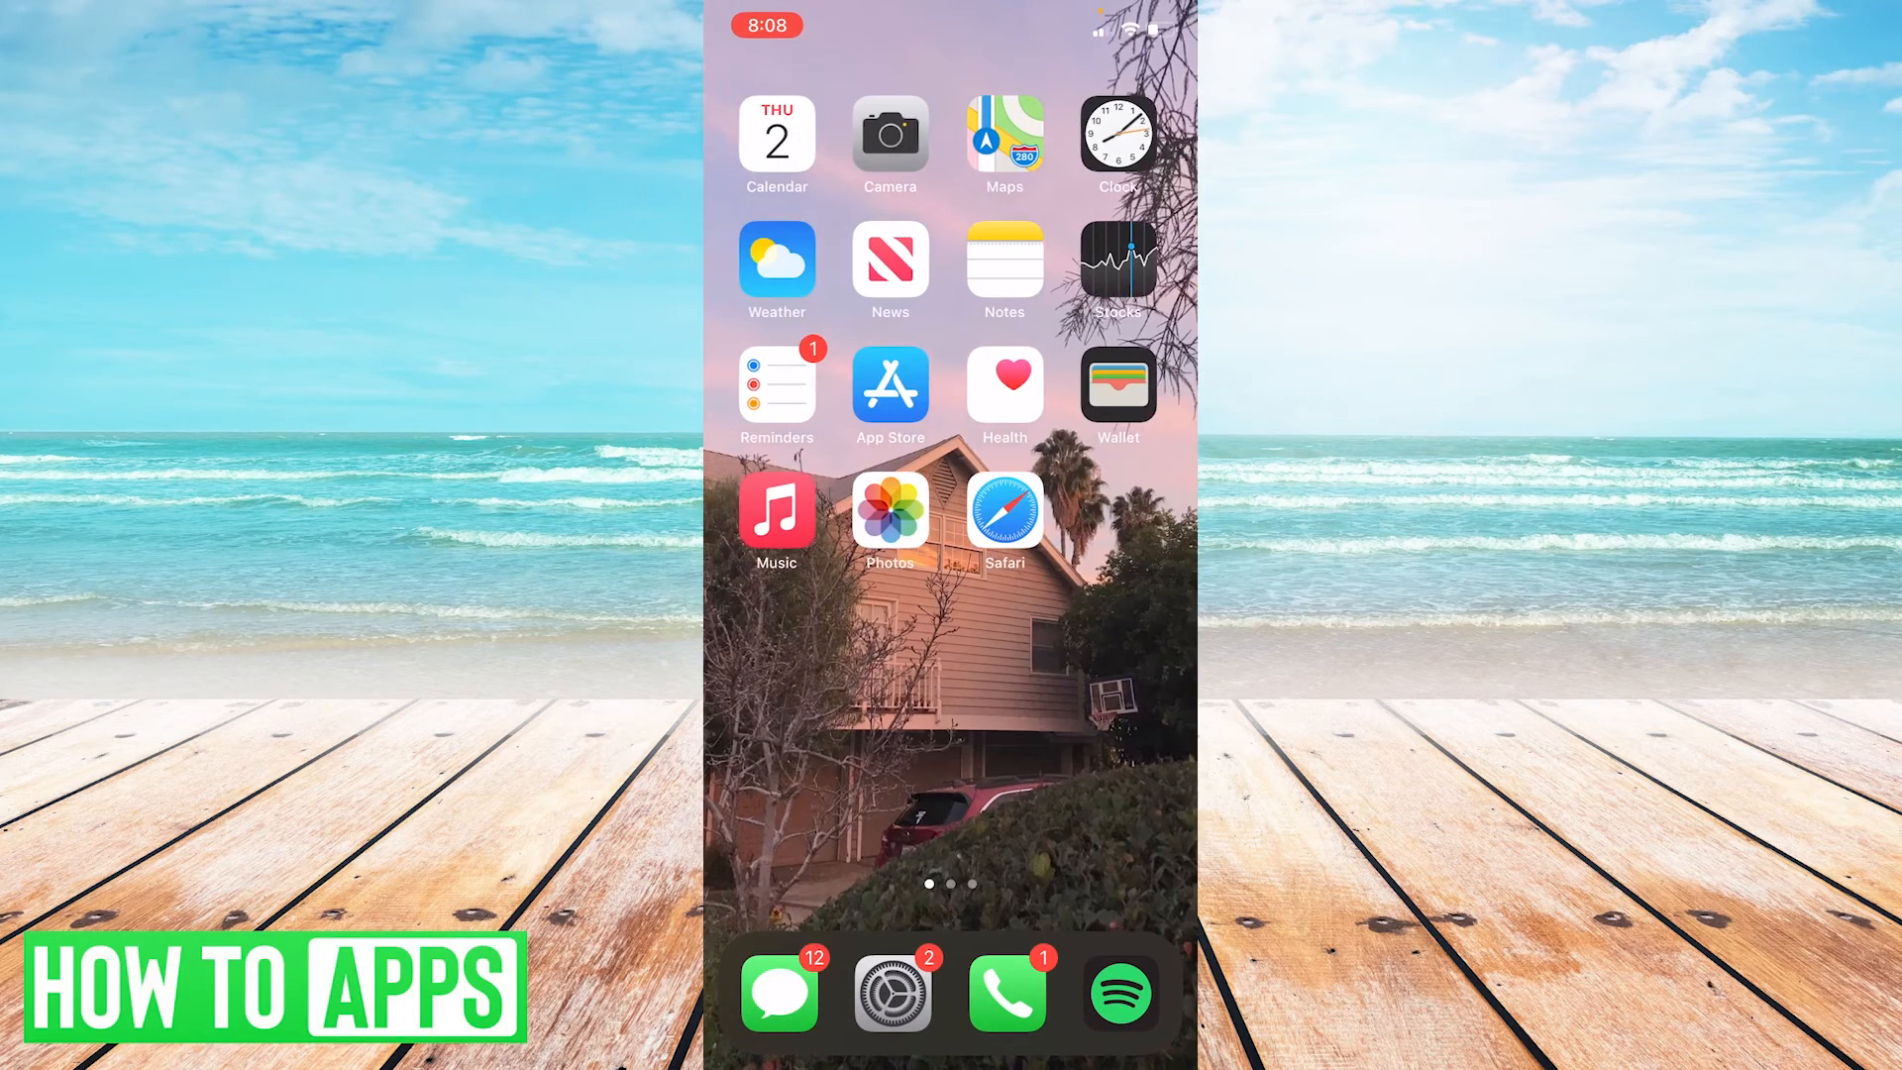
# Search Spotlight for 'settings' and launch the Settings app from the results.
pyautogui.write('whats')
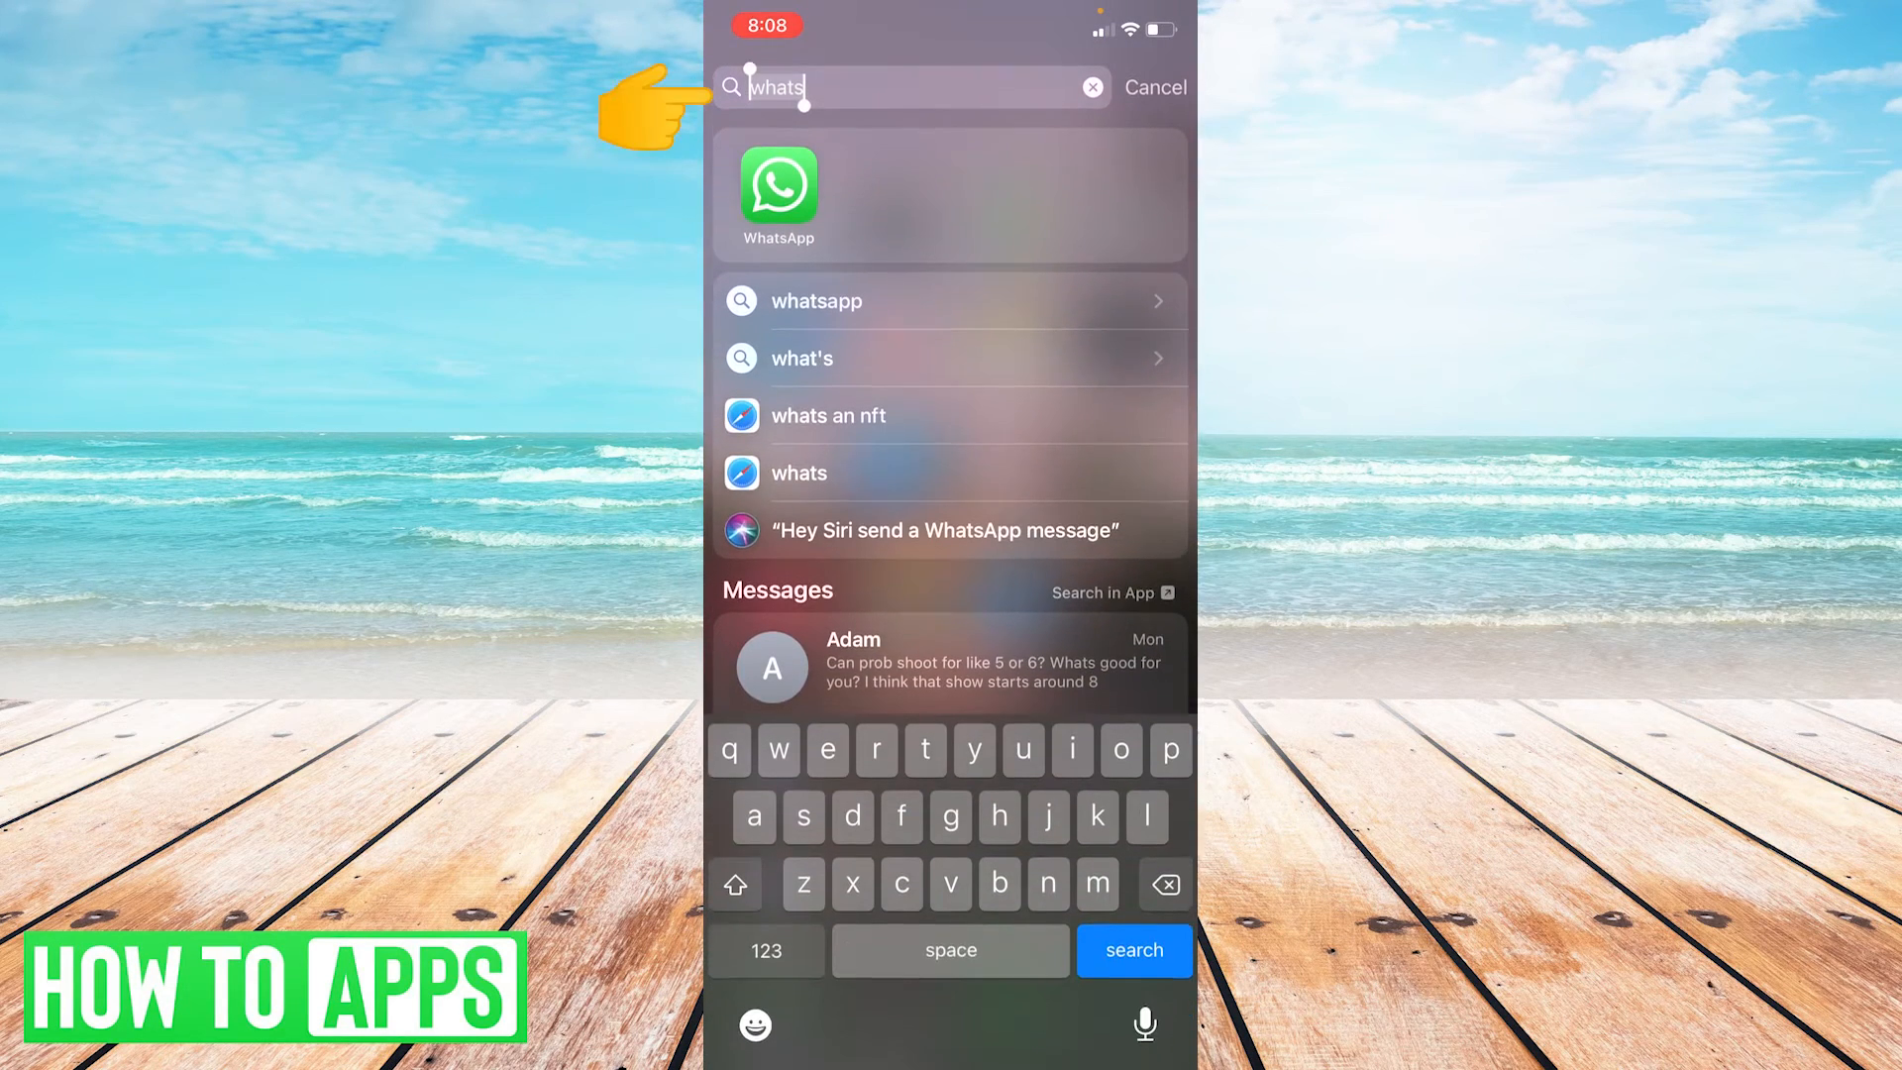
pyautogui.write('settings')
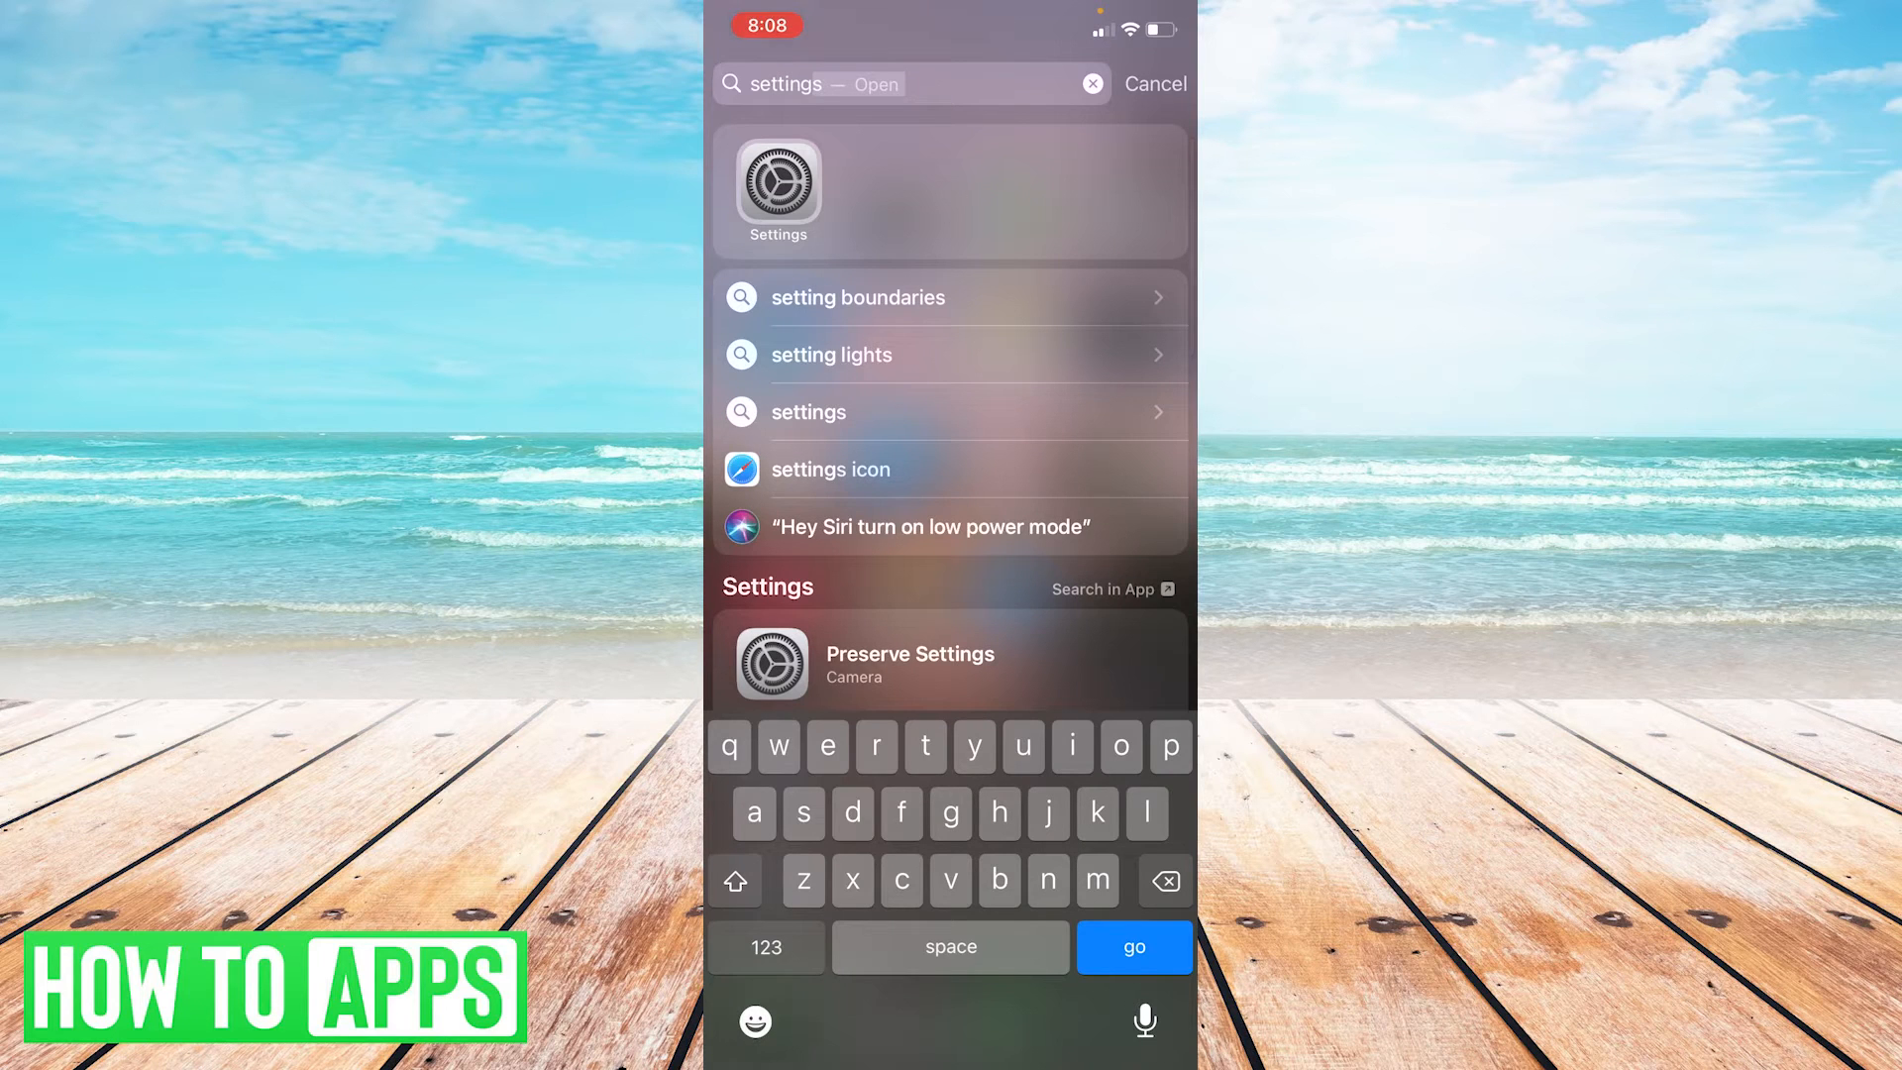
pyautogui.click(779, 191)
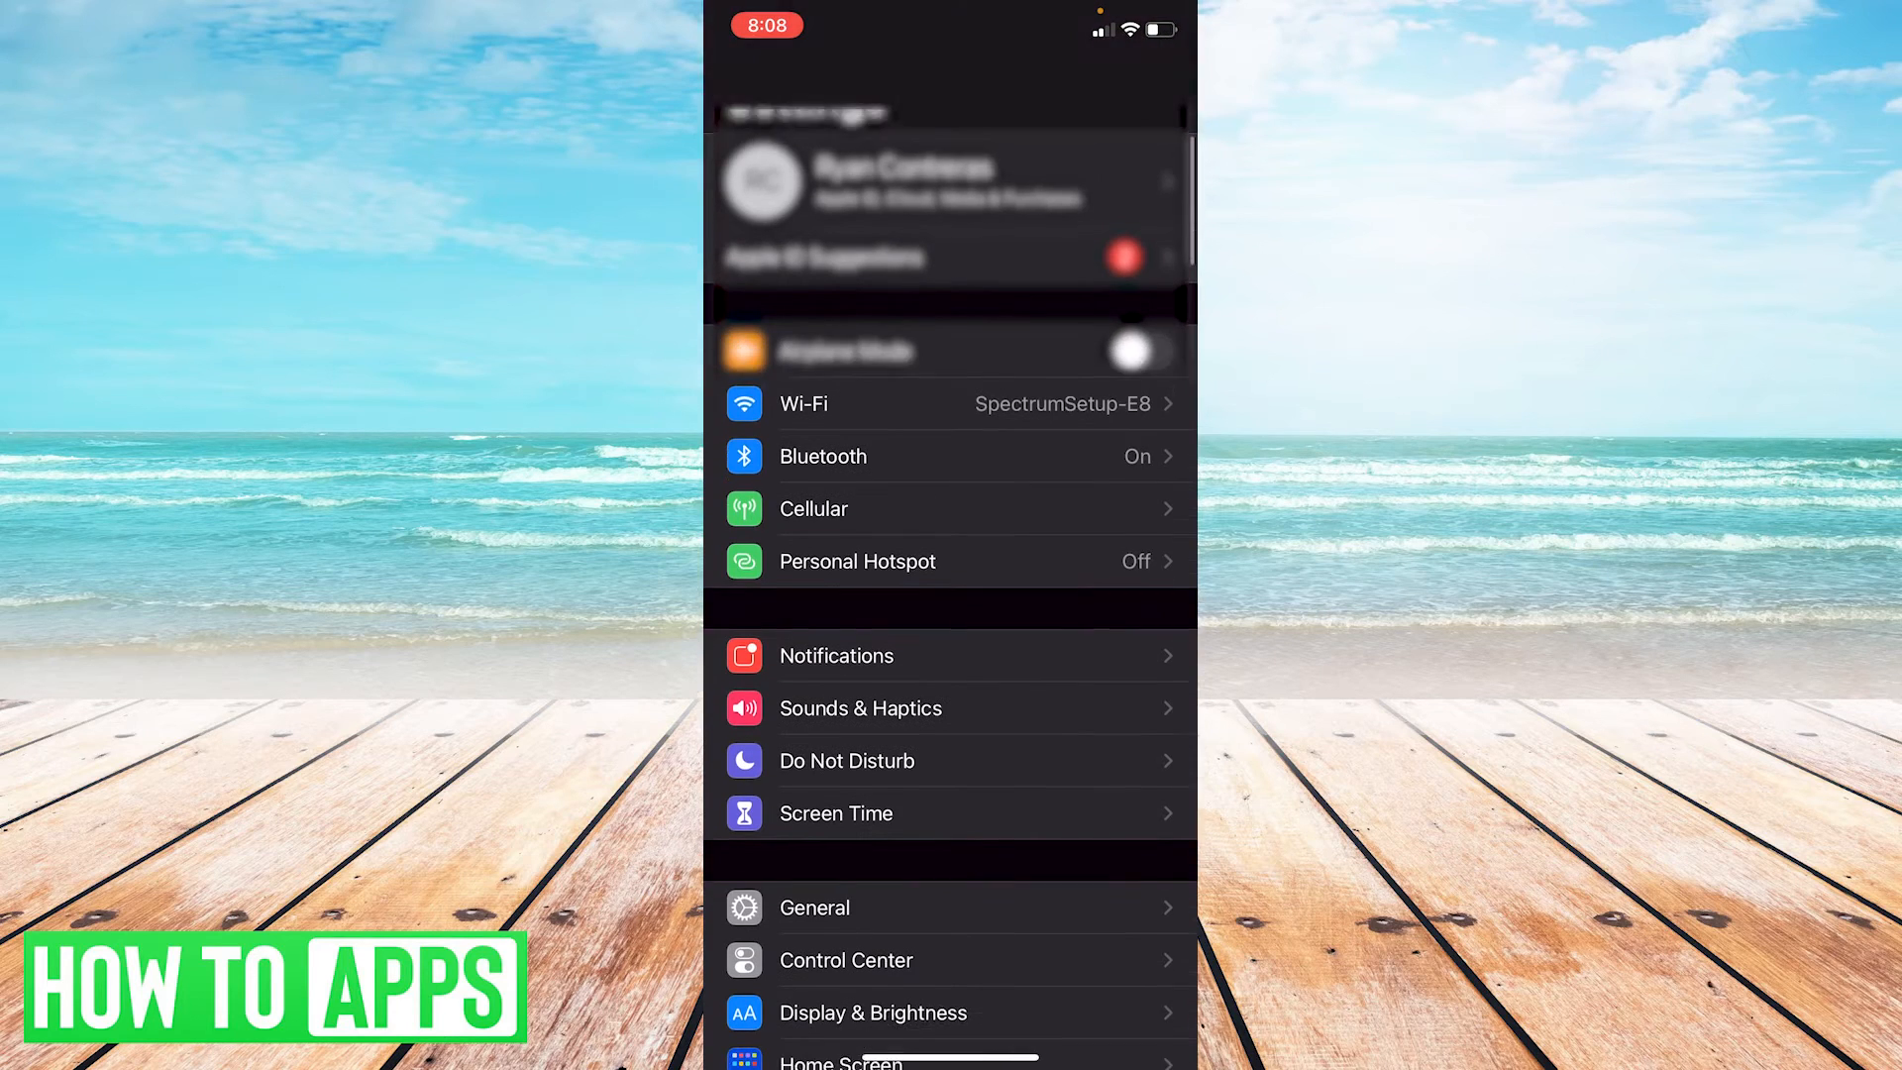
# Scroll the Settings list to reach General > iPhone Storage.
pyautogui.scroll(3)
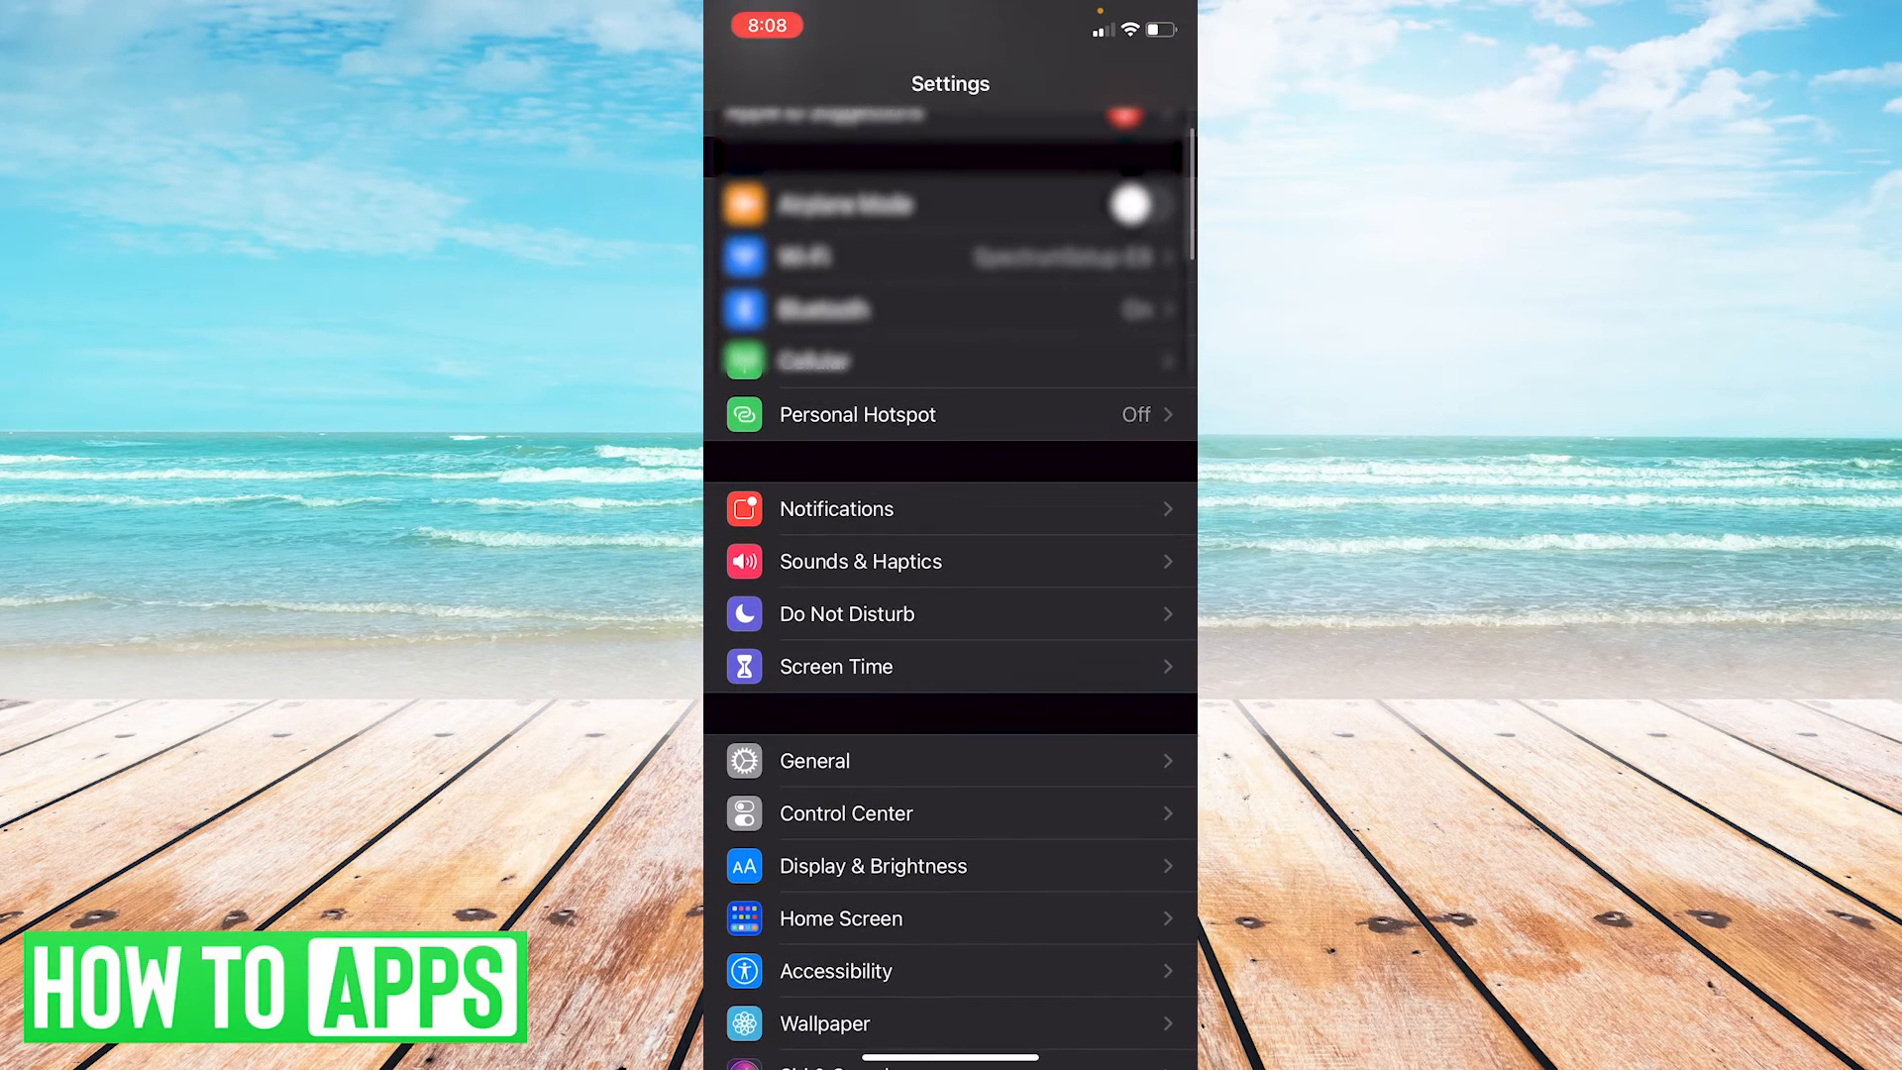
pyautogui.scroll(3)
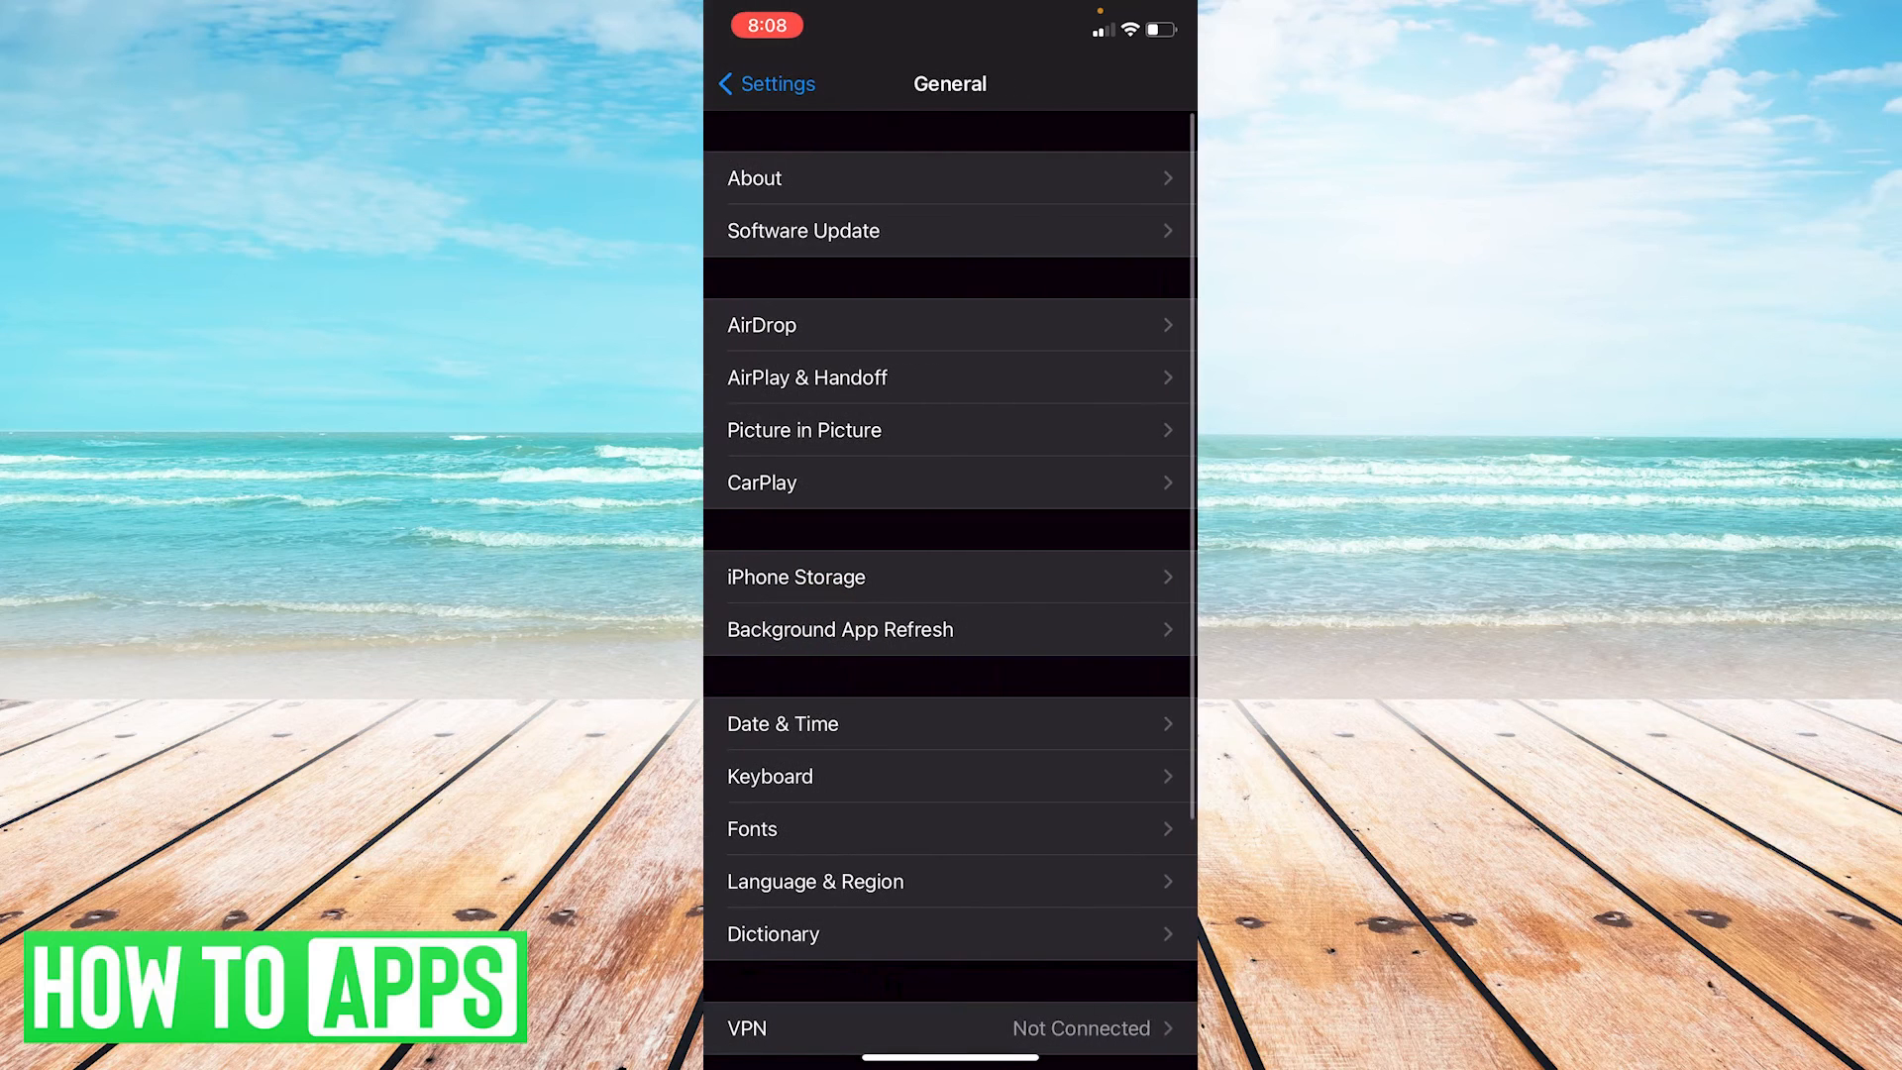
pyautogui.scroll(-3)
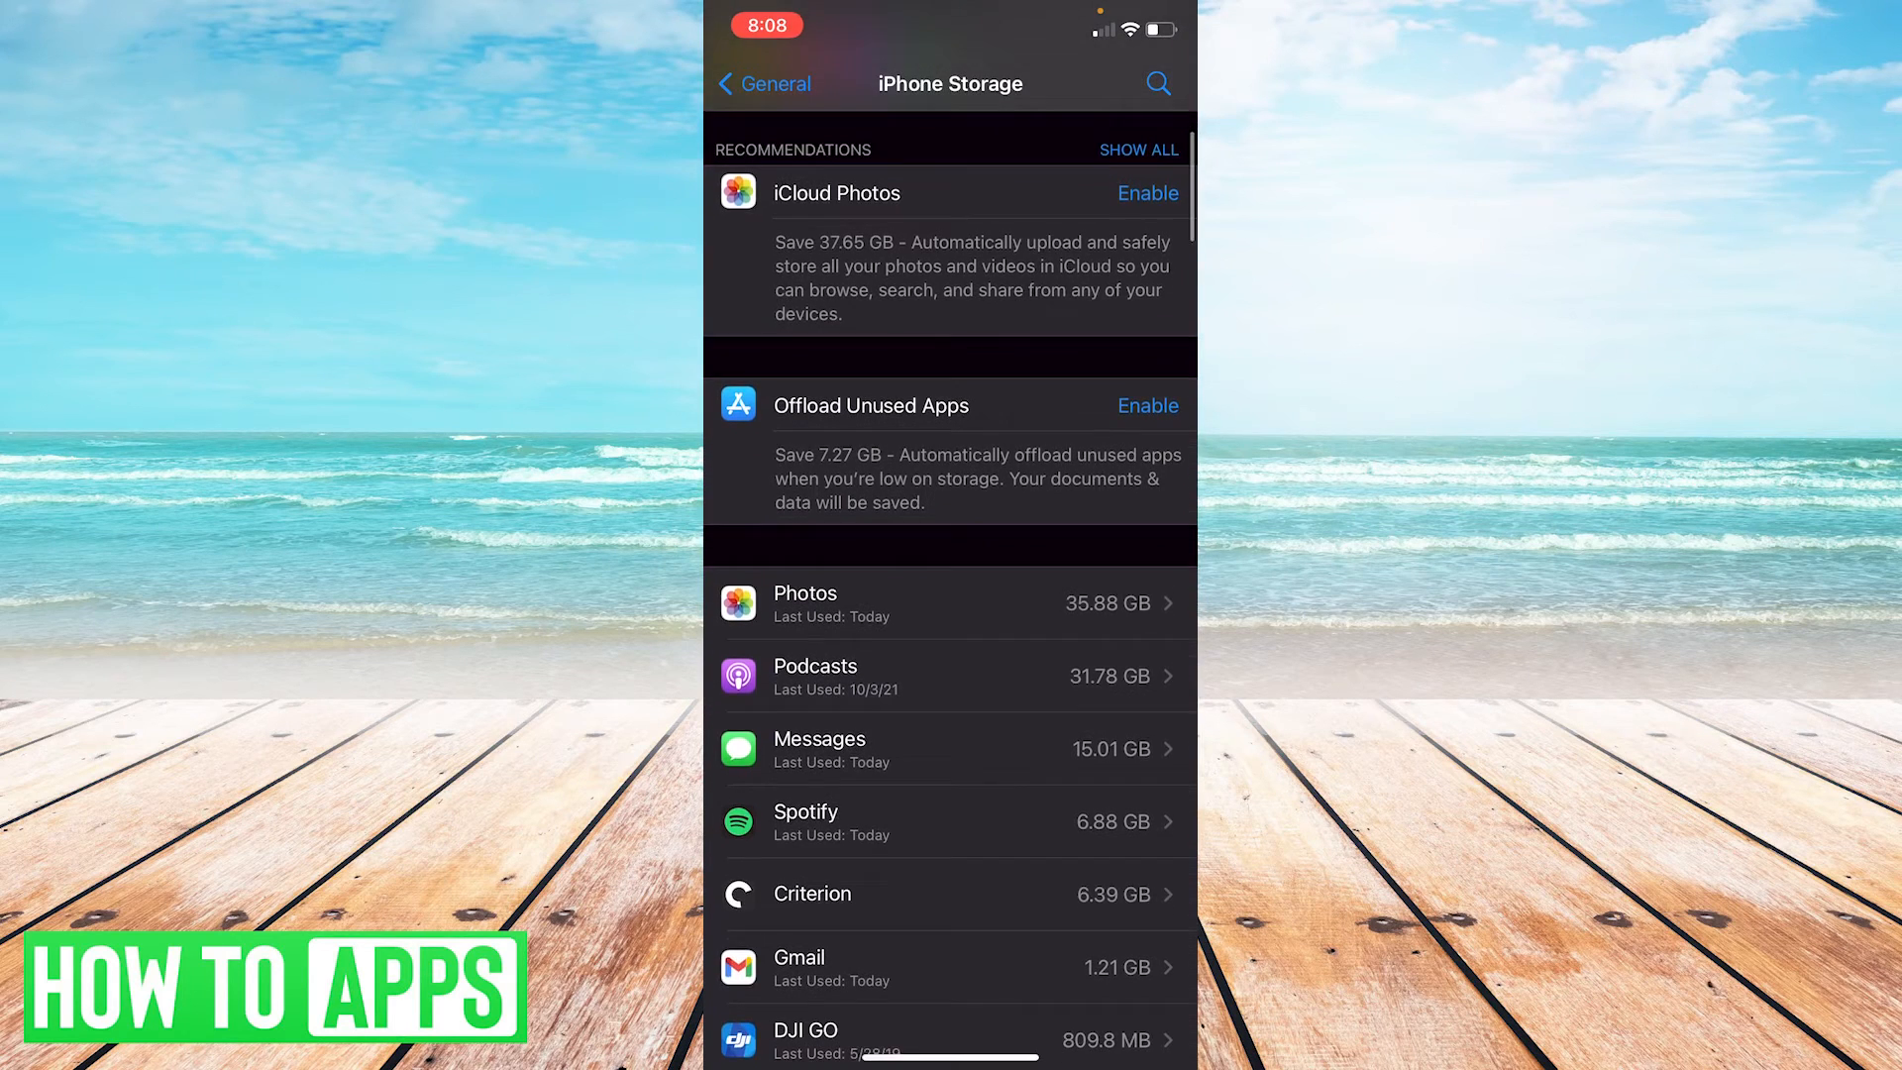
# Scroll through the per-app usage list on the iPhone Storage page.
pyautogui.scroll(-3)
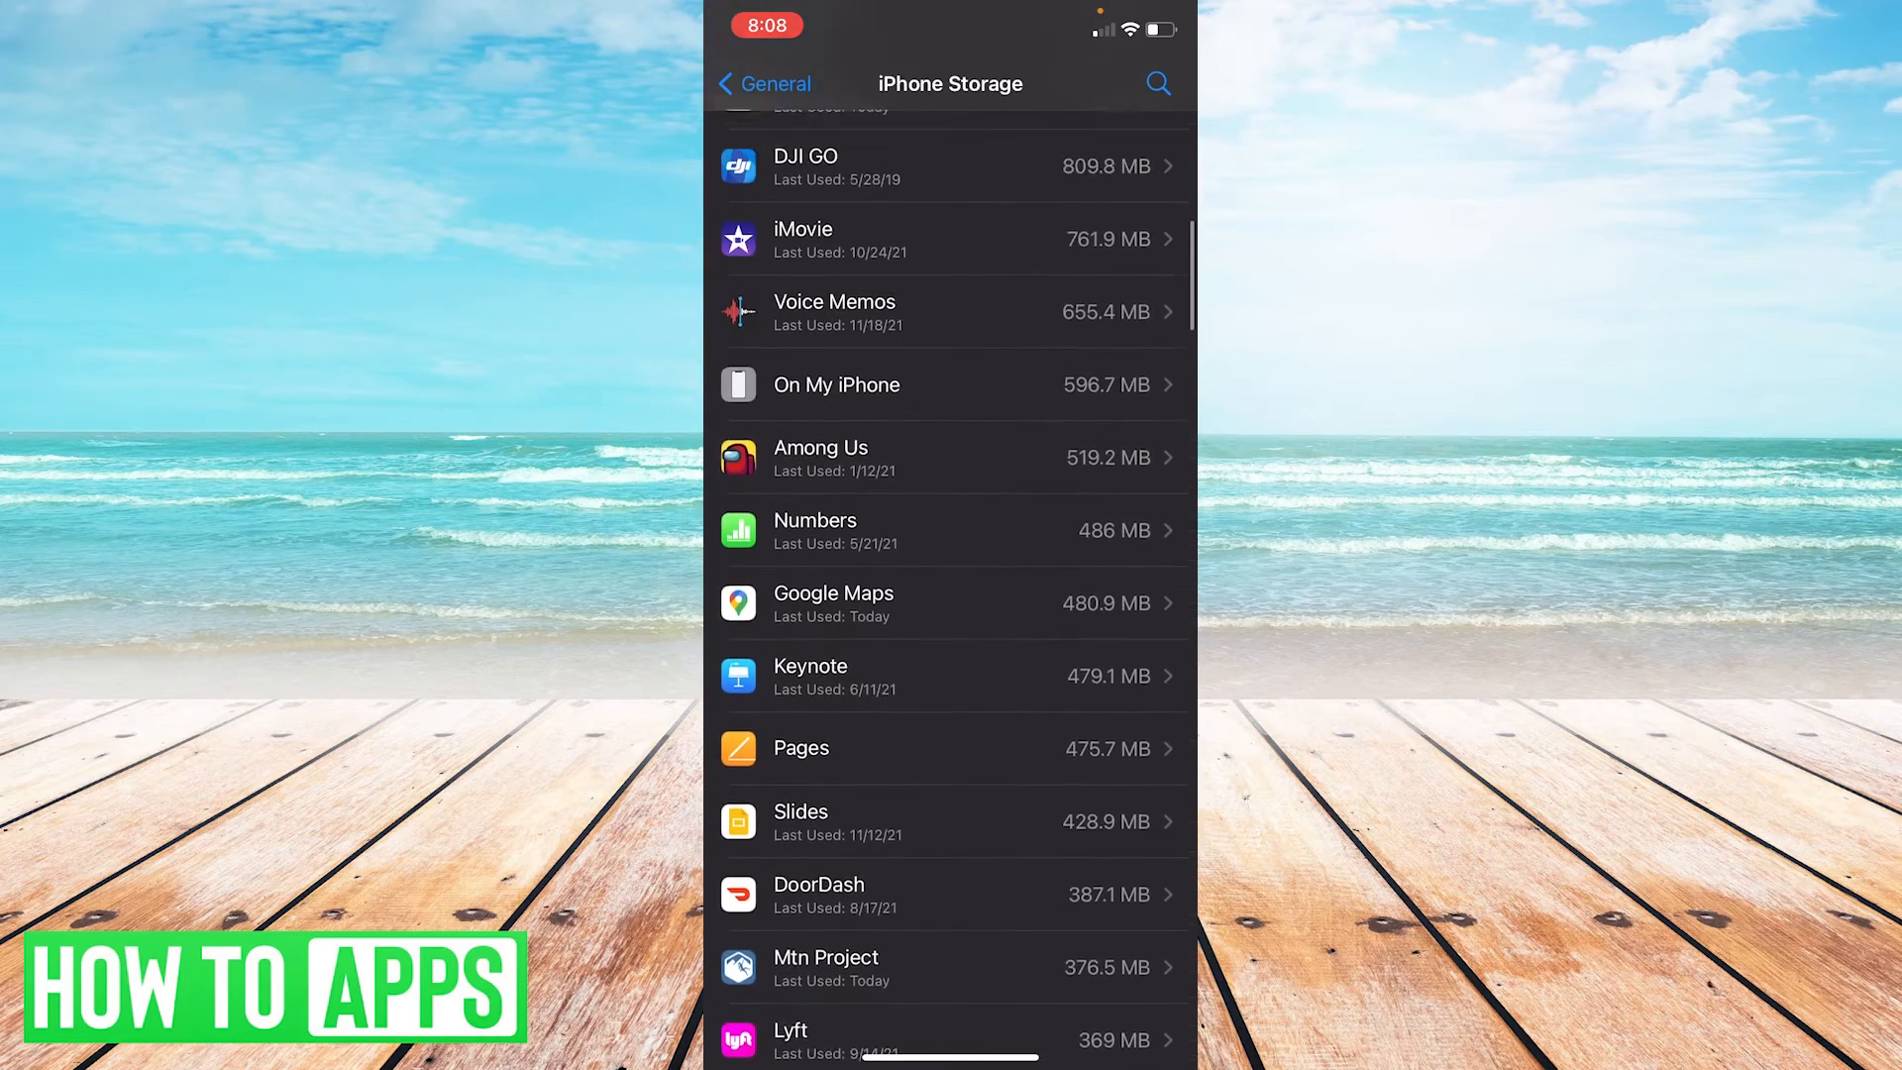
pyautogui.scroll(3)
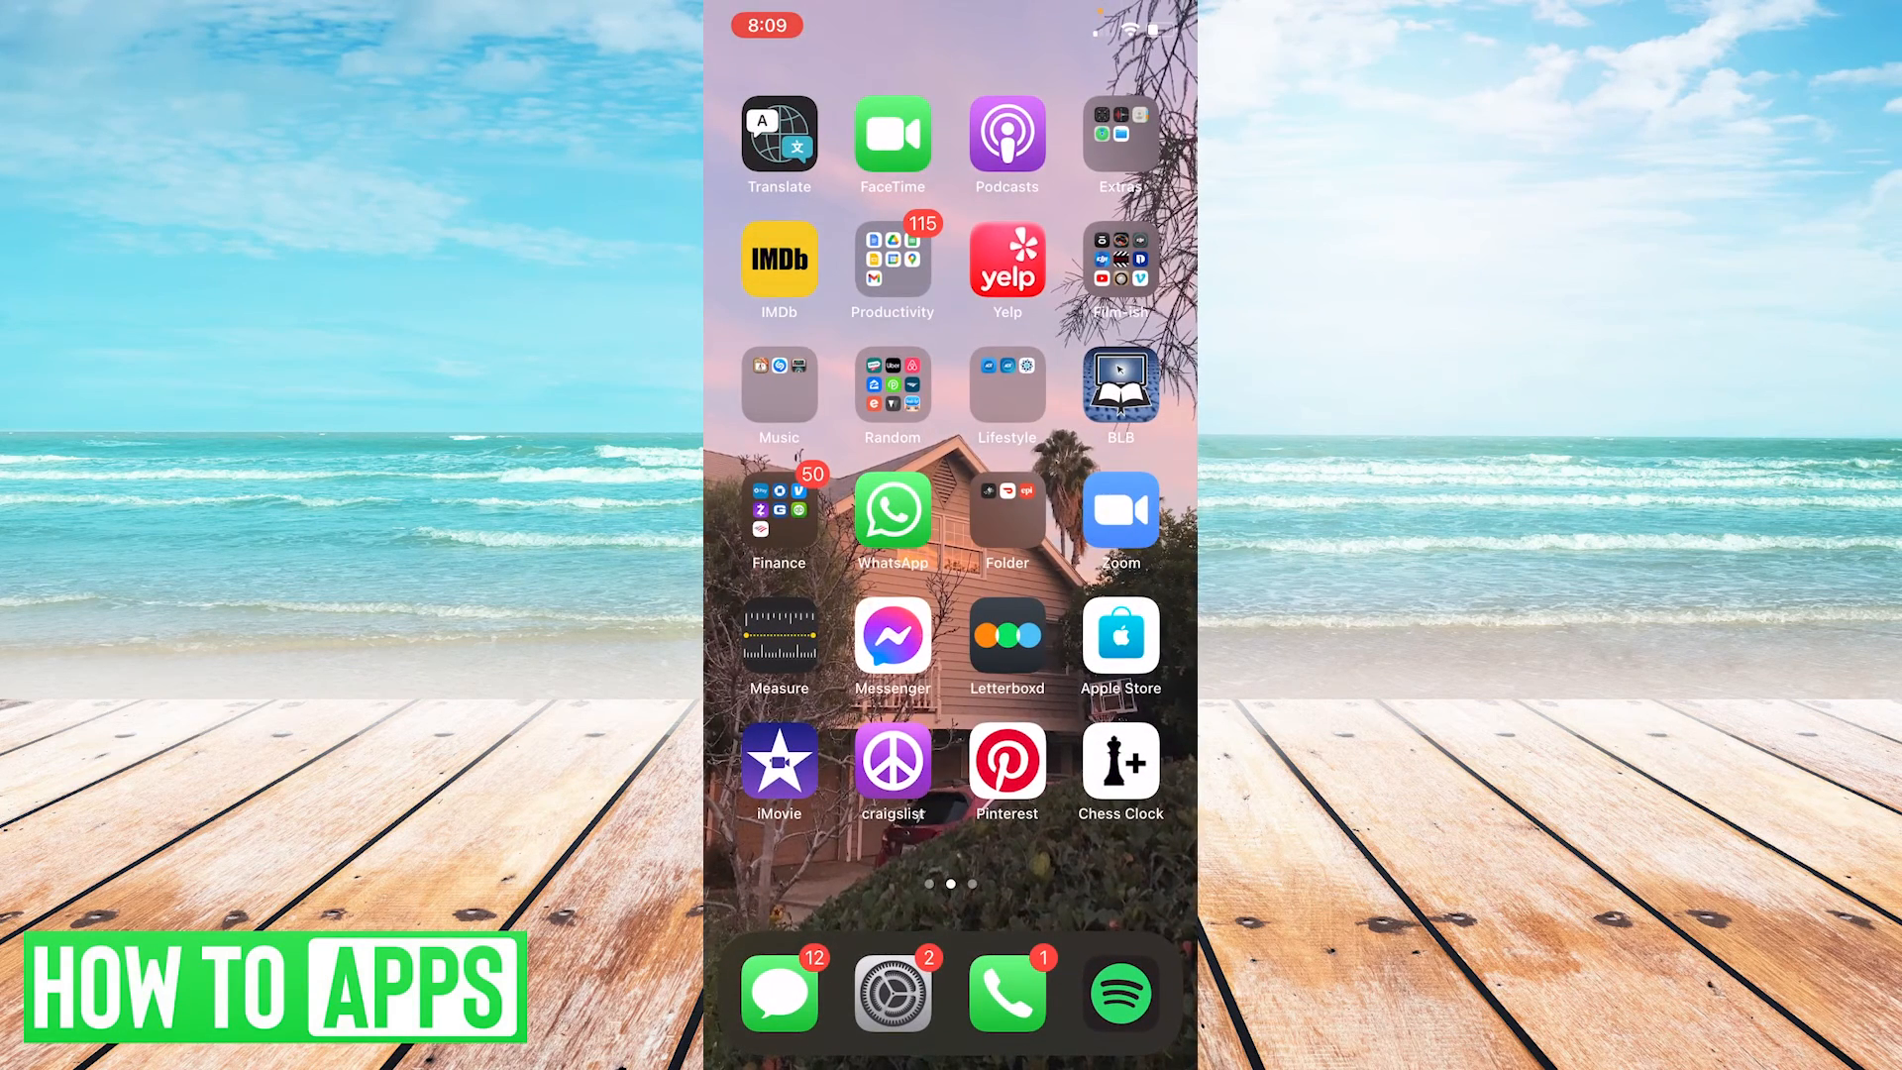
# Swipe across home screen pages and launch WhatsApp to its Chats tab.
pyautogui.click(892, 511)
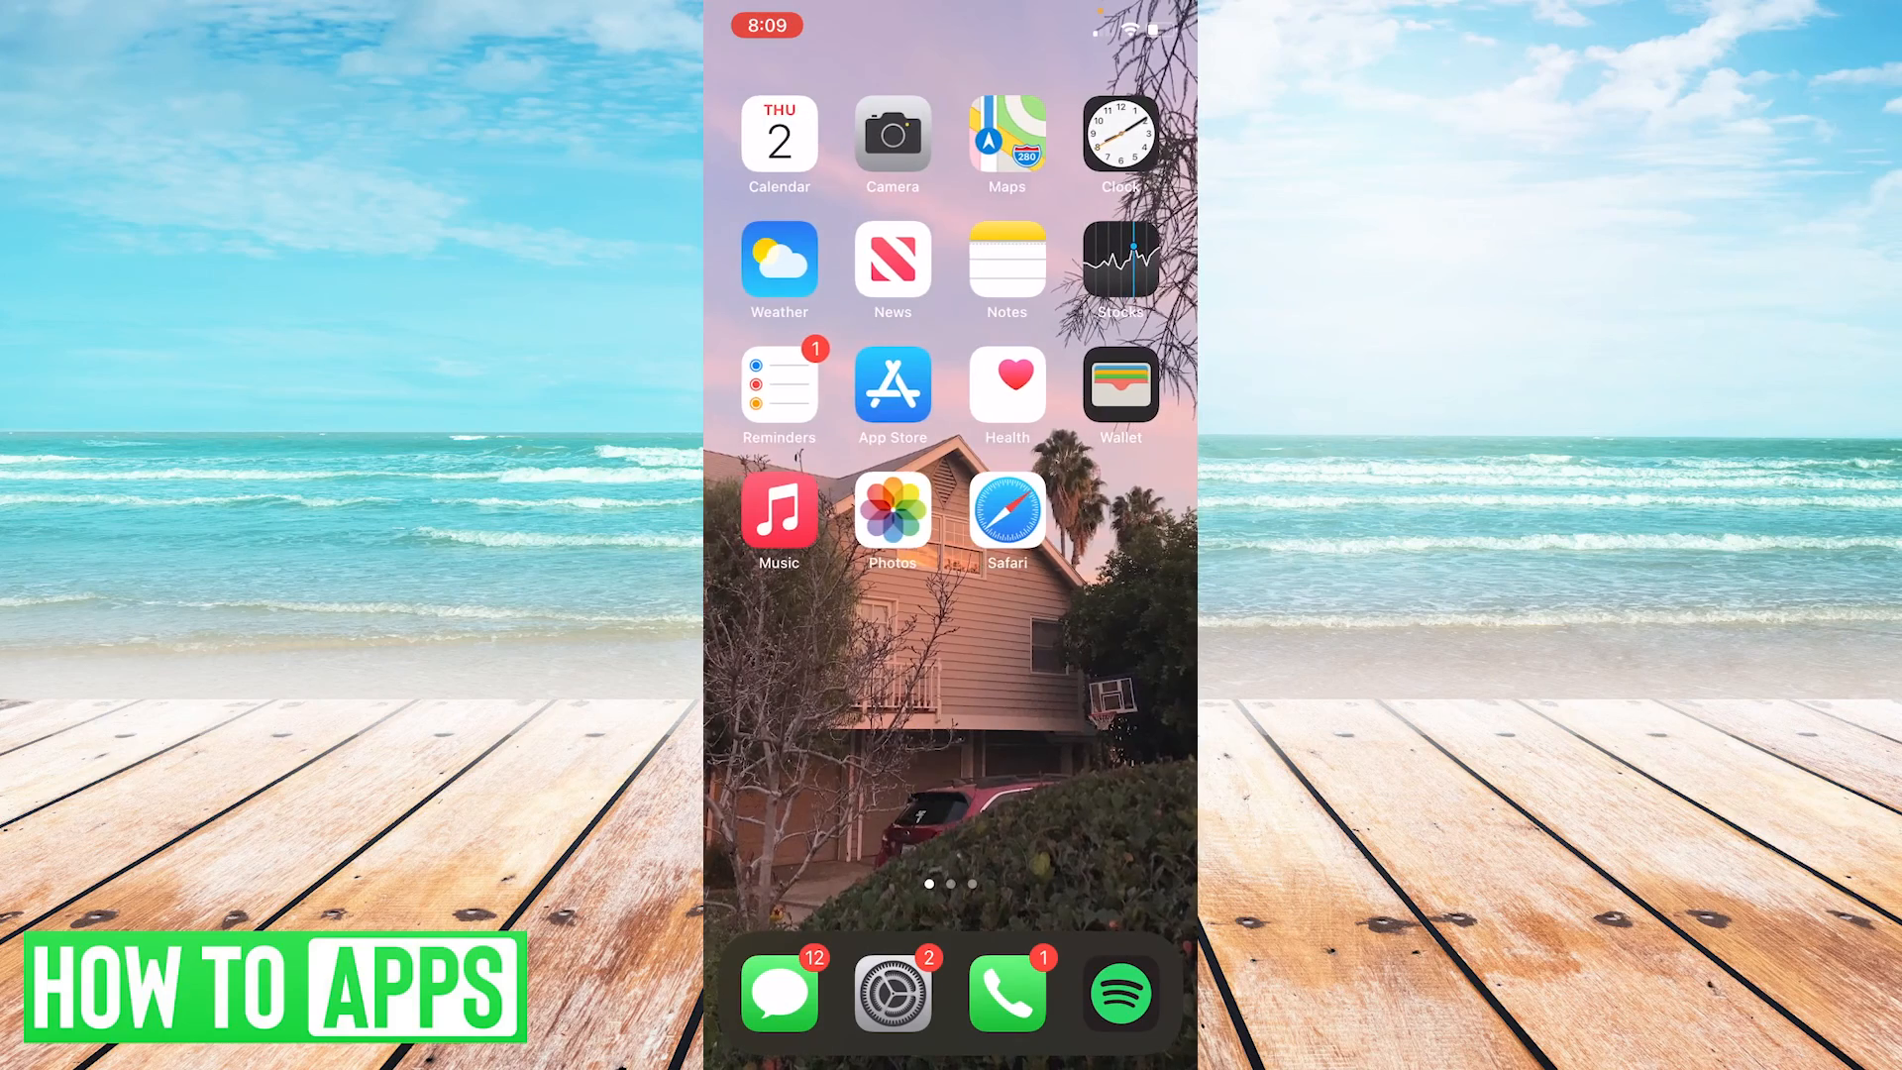
pyautogui.hscroll(-3)
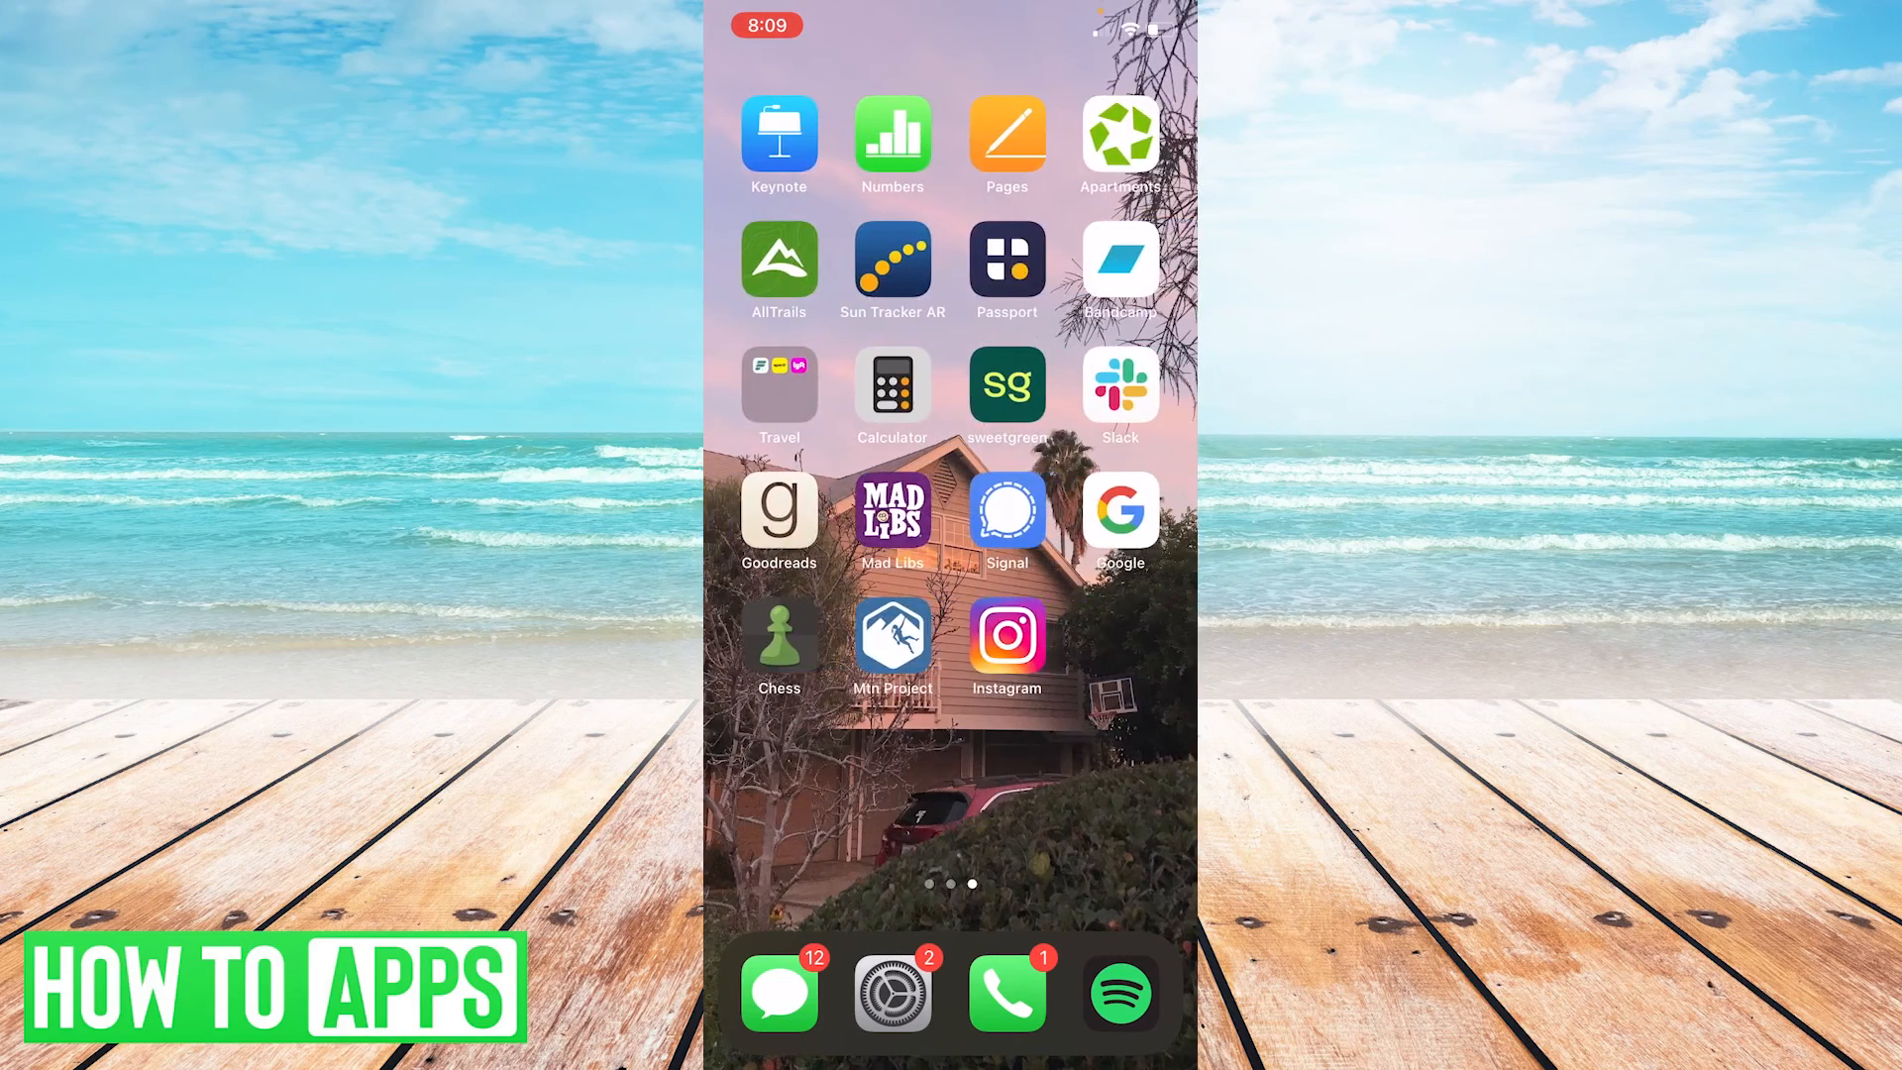
pyautogui.hscroll(-3)
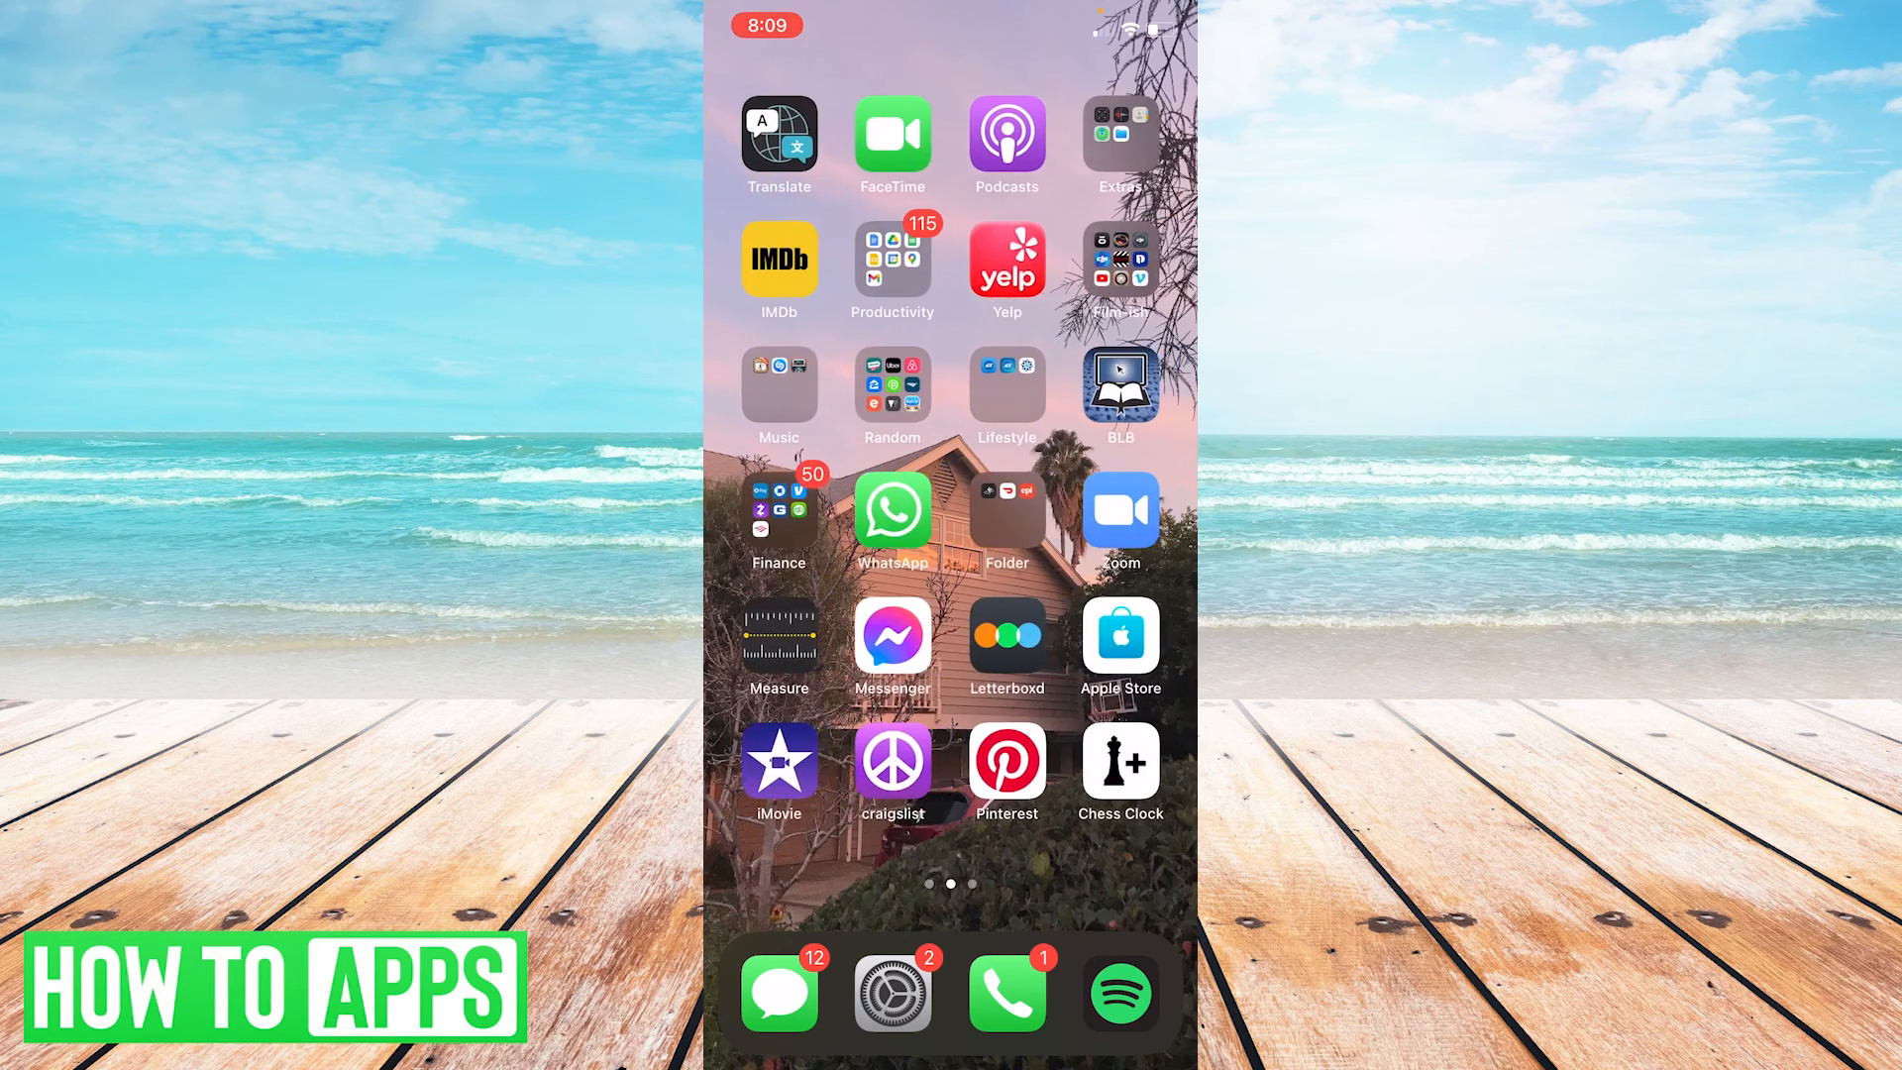
pyautogui.click(892, 511)
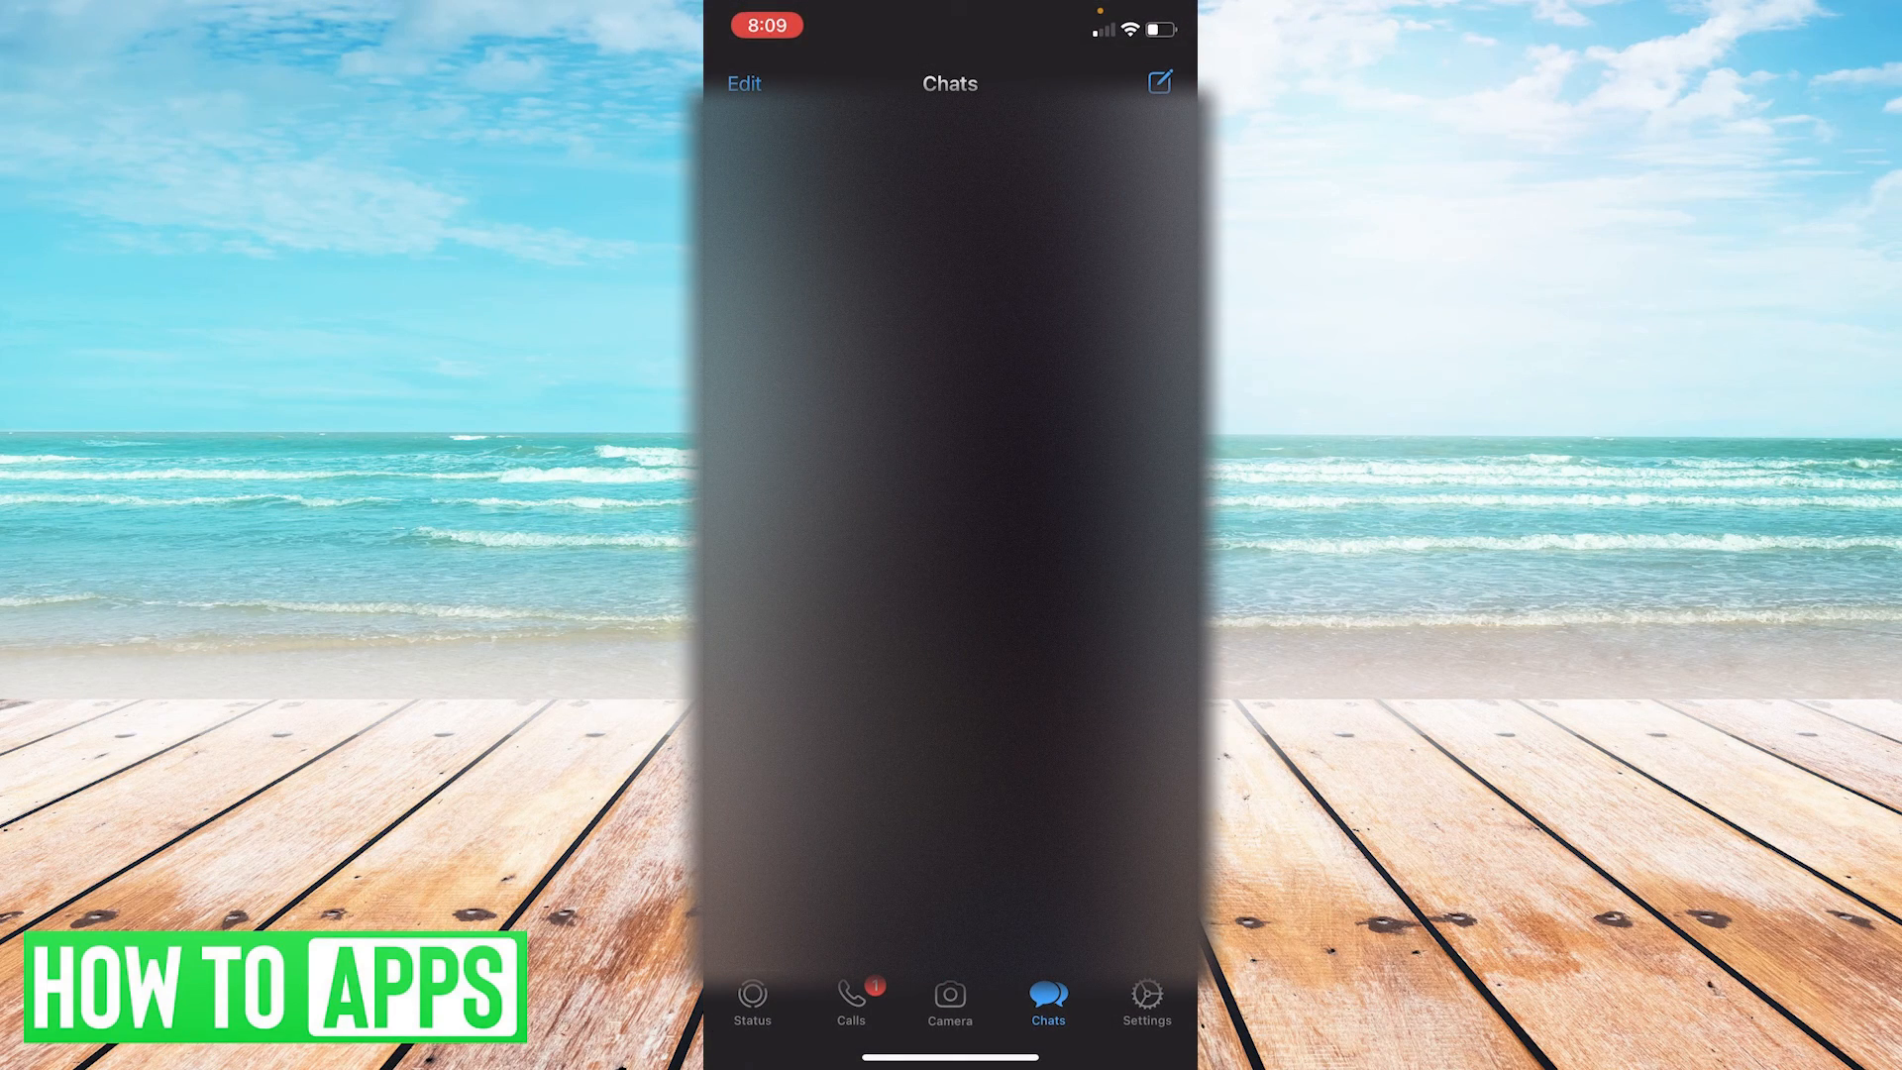